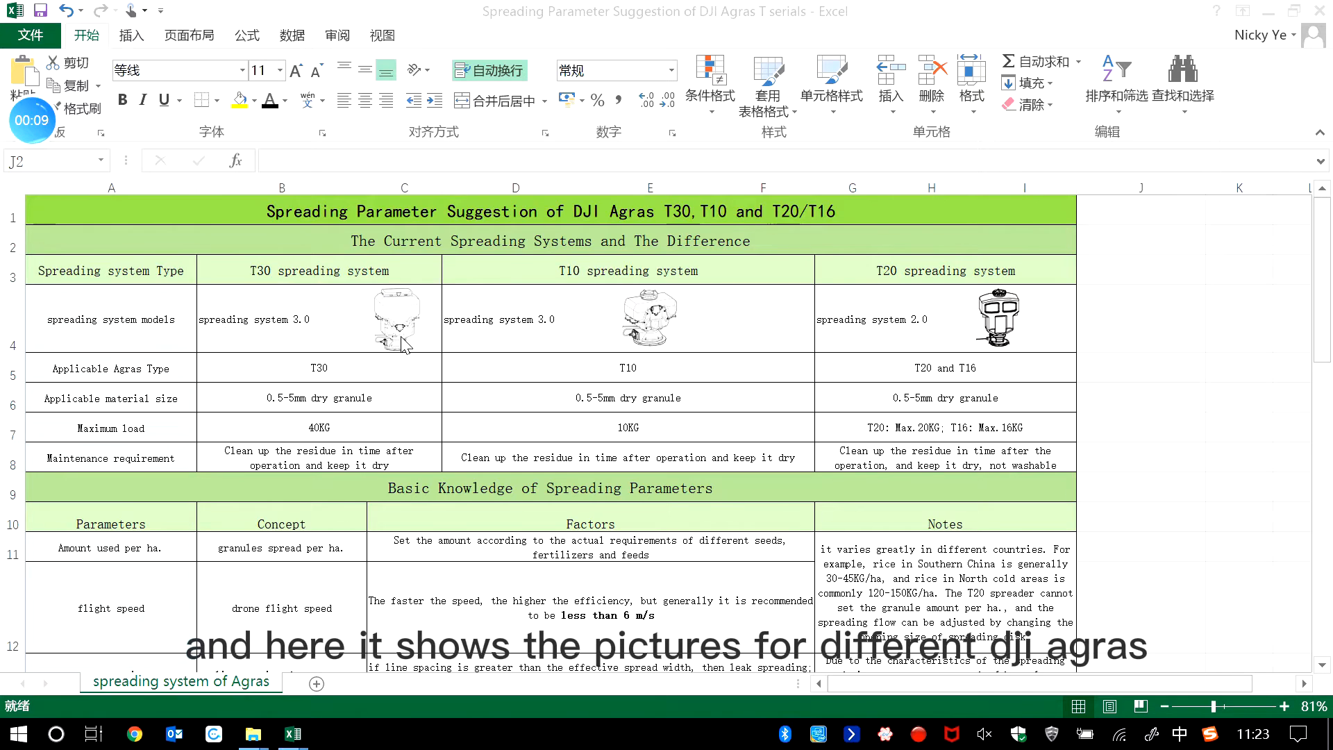
{"action": "mouse_move", "coordinate": [362, 326]}
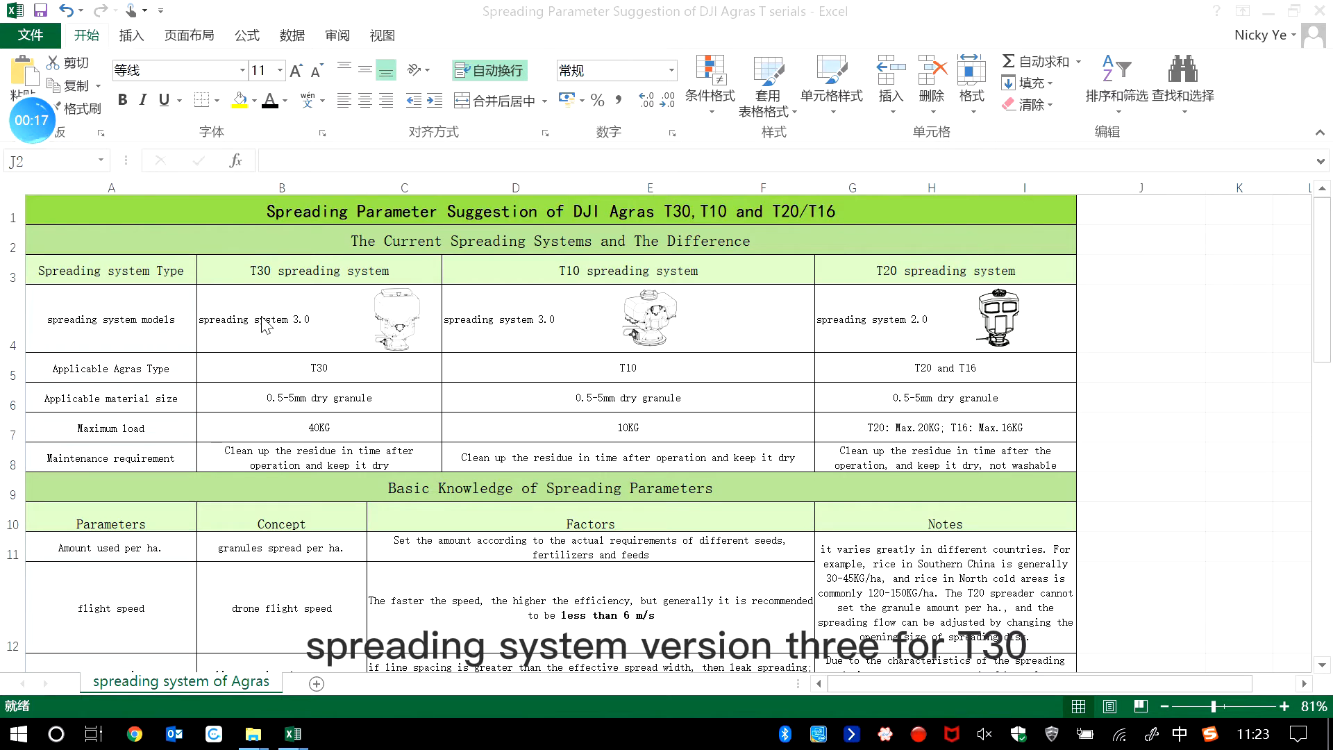
{"action": "mouse_move", "coordinate": [380, 353]}
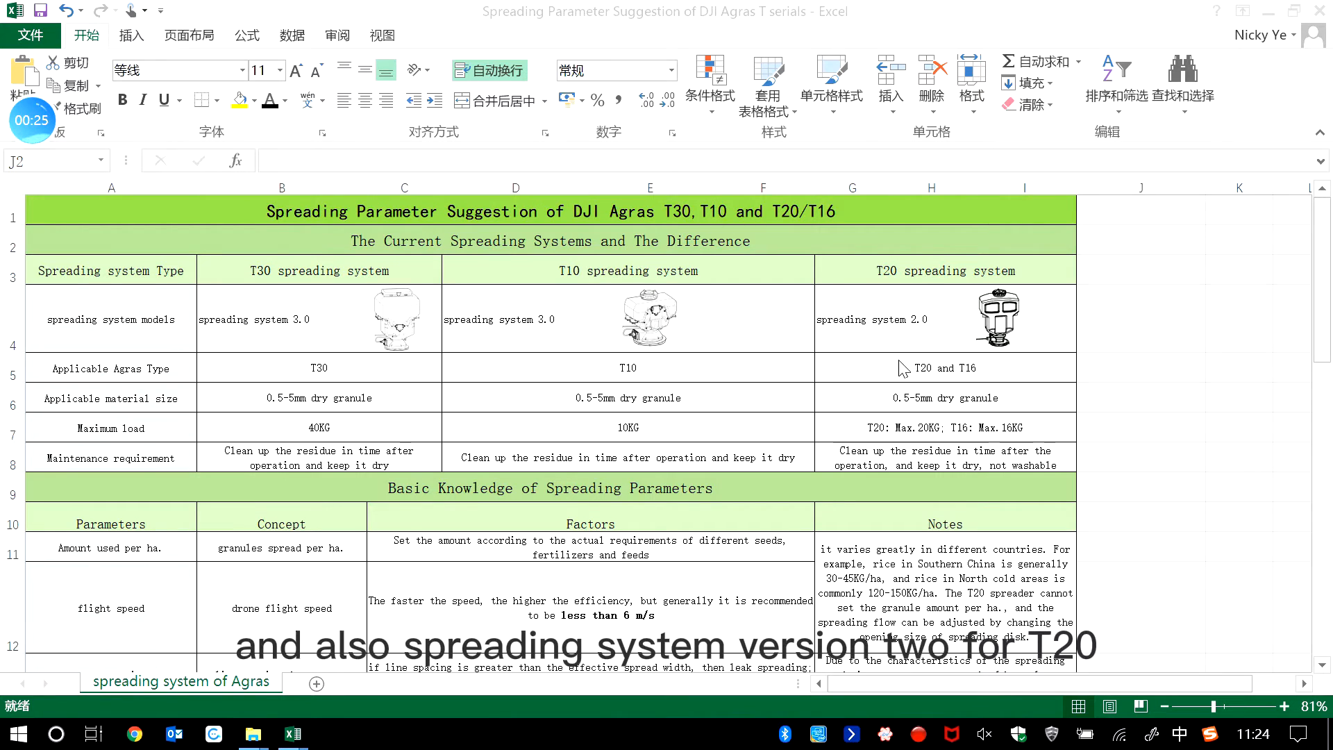
{"action": "mouse_move", "coordinate": [842, 283]}
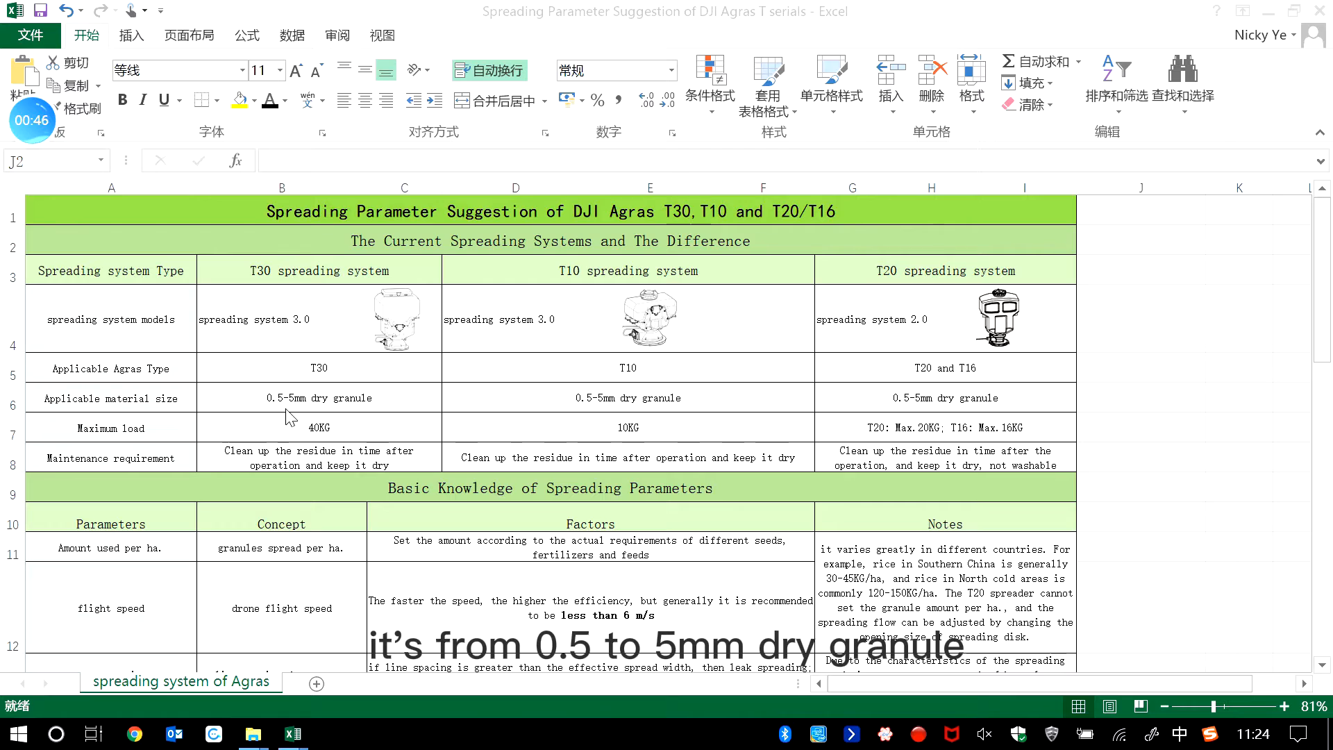
{"action": "mouse_move", "coordinate": [344, 416]}
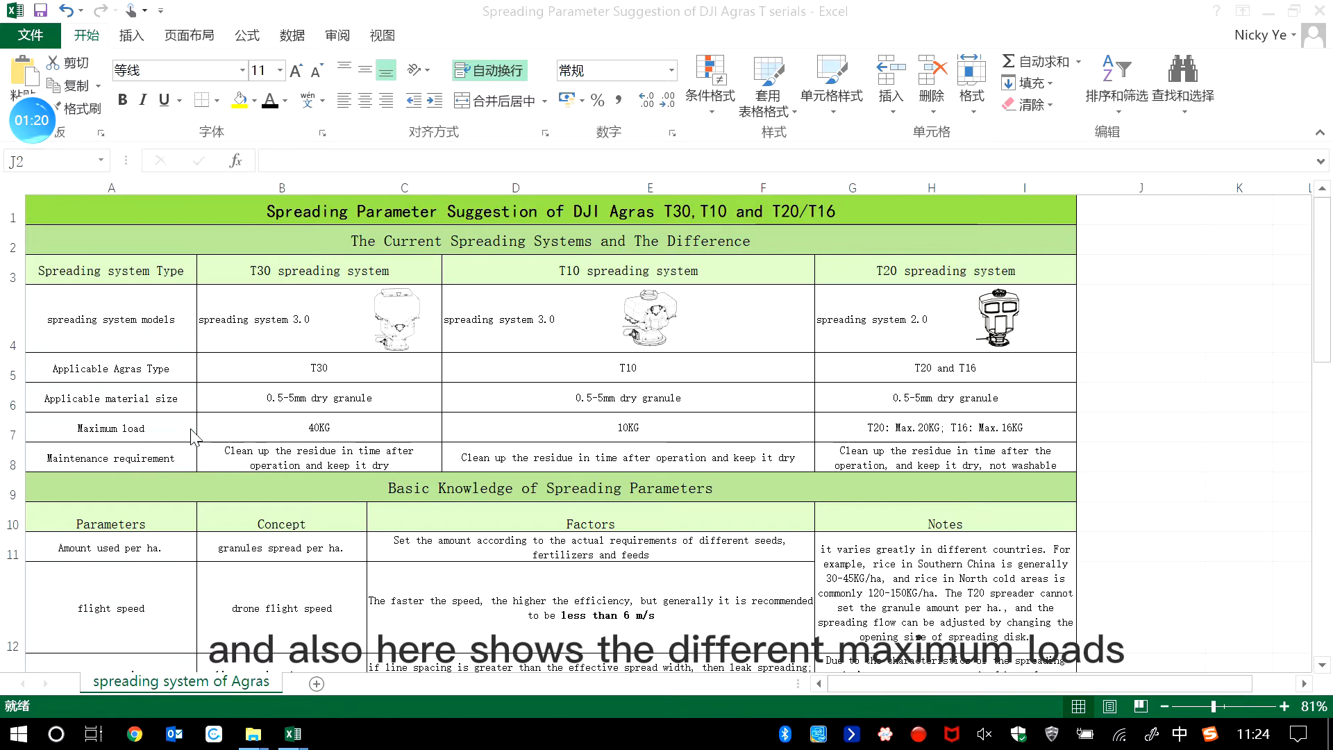
{"action": "mouse_move", "coordinate": [694, 428]}
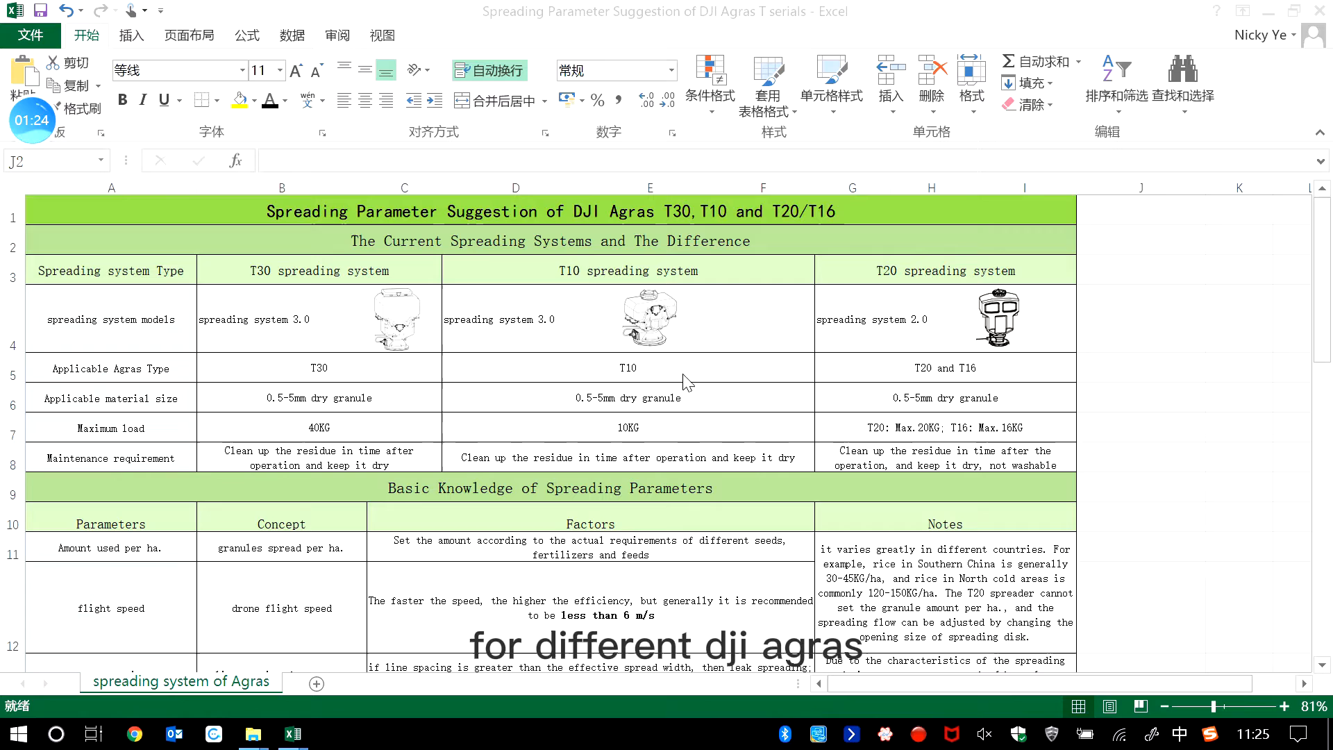
{"action": "mouse_move", "coordinate": [187, 489]}
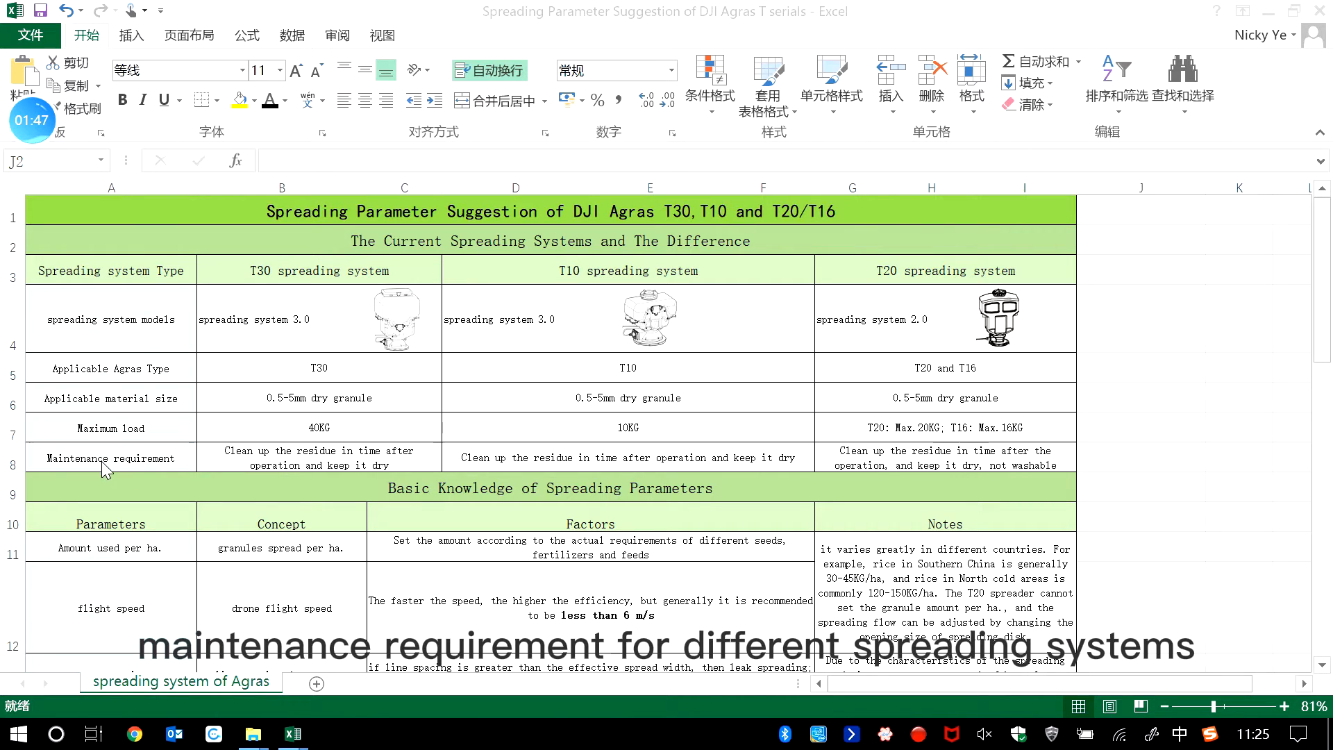
{"action": "mouse_move", "coordinate": [579, 400]}
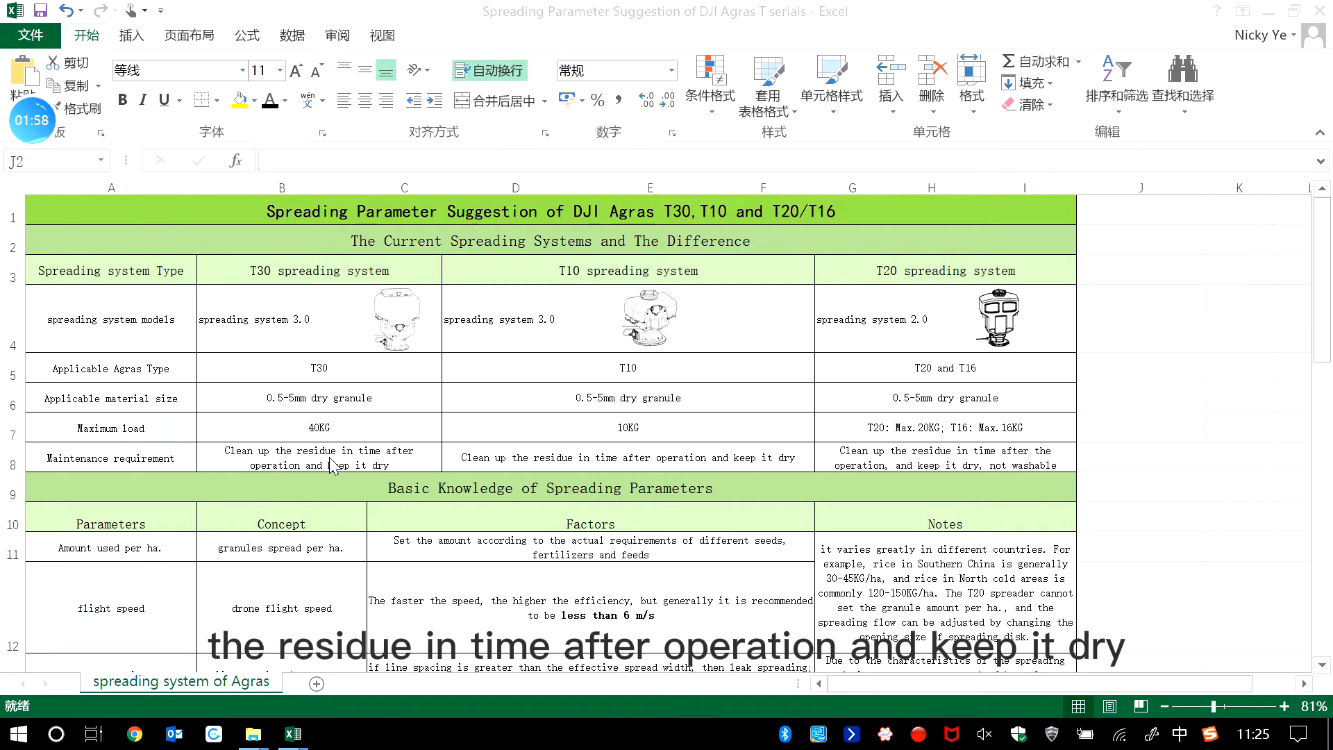
{"action": "mouse_move", "coordinate": [306, 470]}
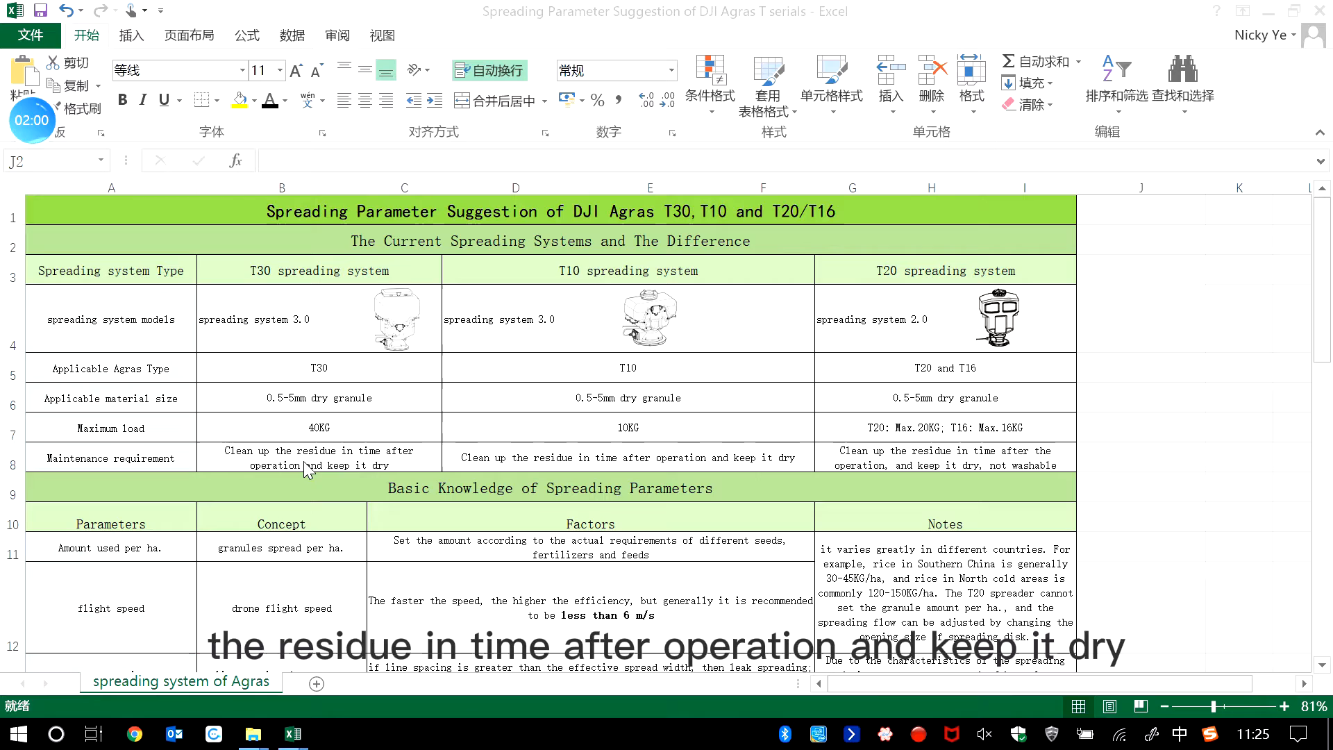
{"action": "mouse_move", "coordinate": [414, 459]}
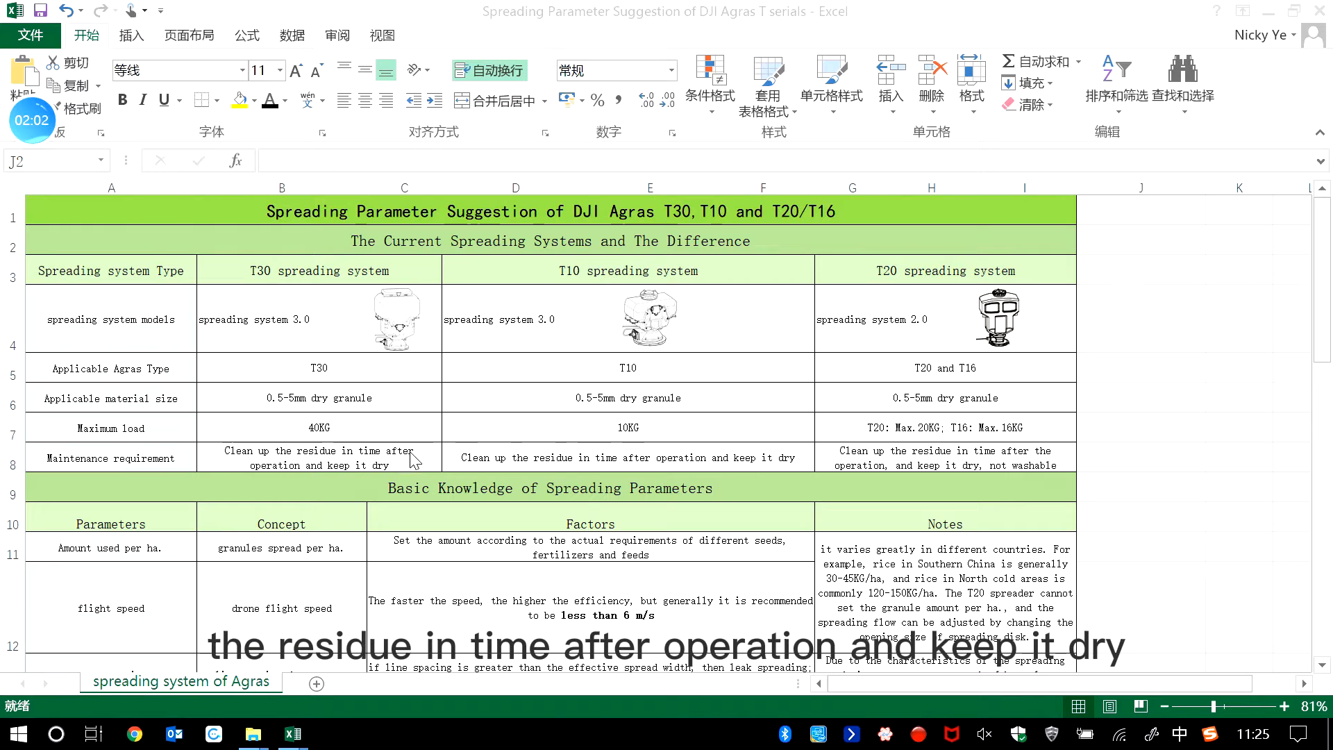
- Point out the T10 maintenance note, then the amount-per-ha, flight speed and route spacing parameters
{"action": "left_click", "coordinate": [628, 458]}
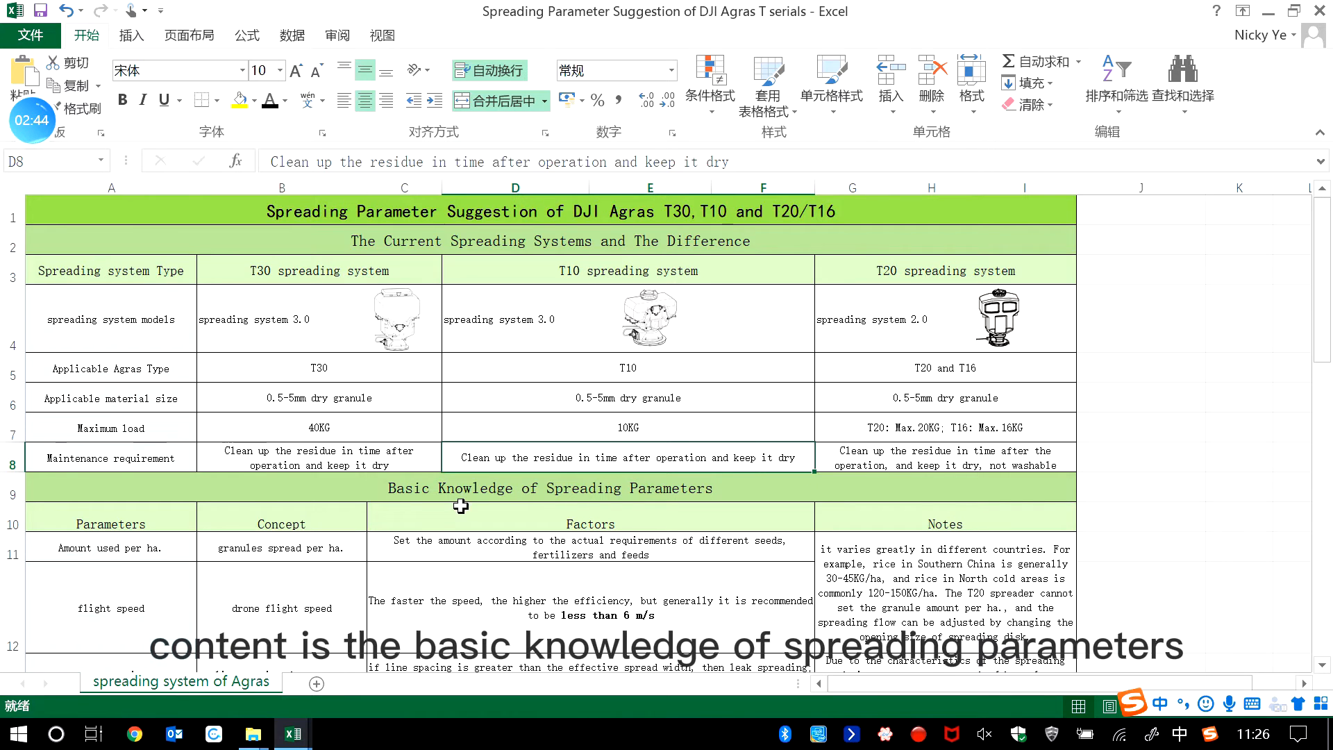
{"action": "scroll", "scroll_direction": "down", "scroll_amount": 3}
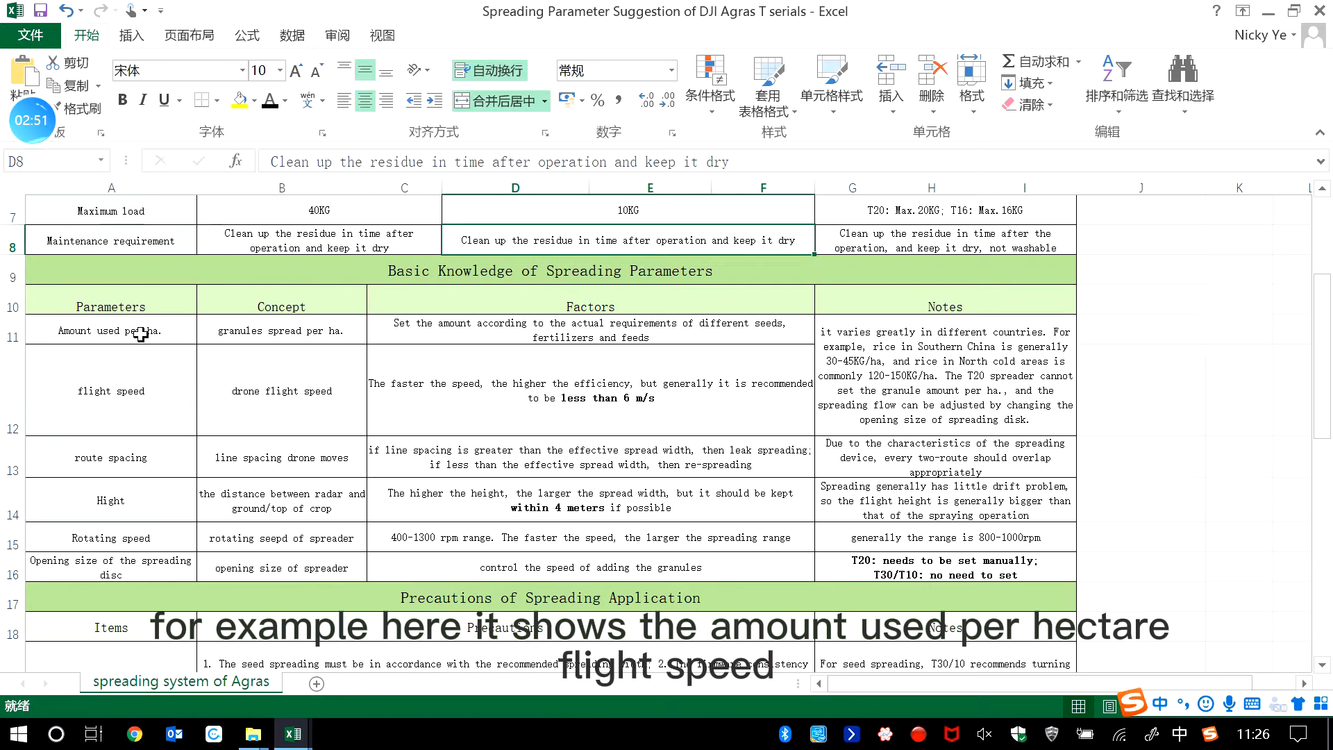
{"action": "left_click", "coordinate": [110, 330]}
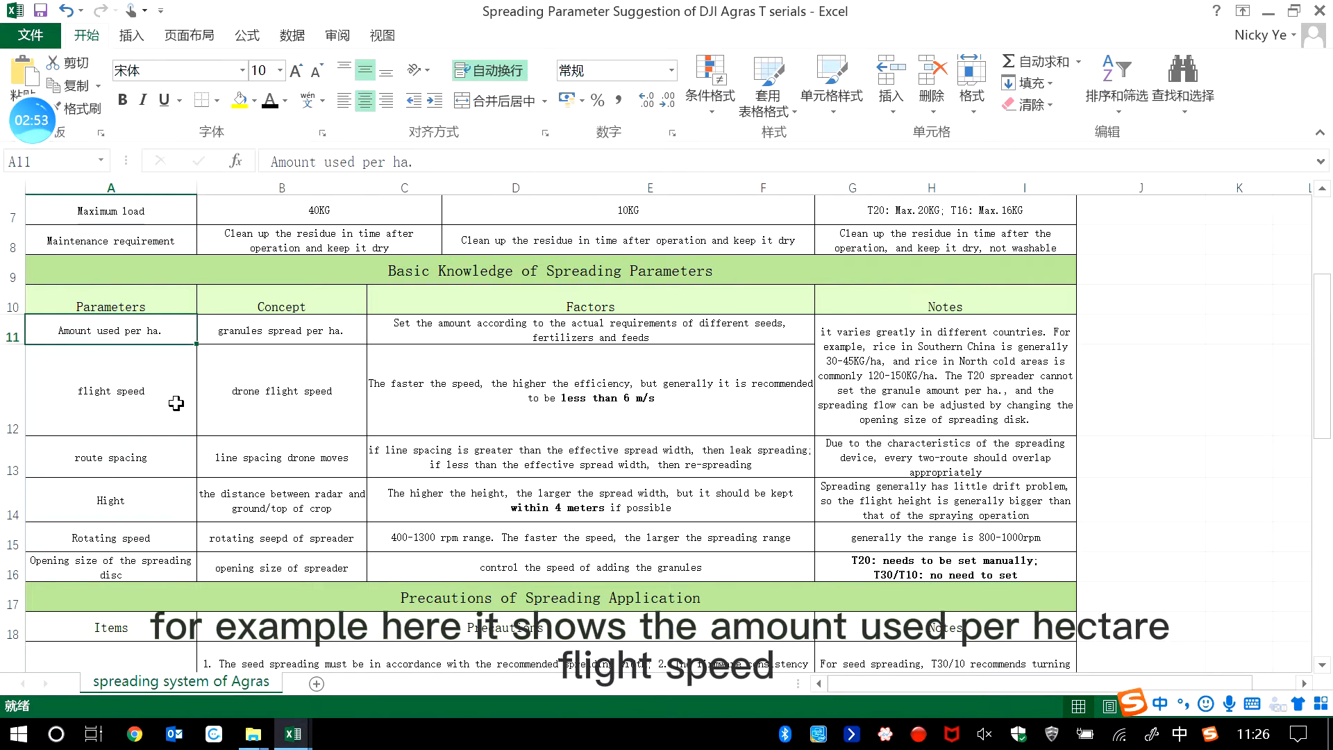
{"action": "left_click", "coordinate": [111, 391]}
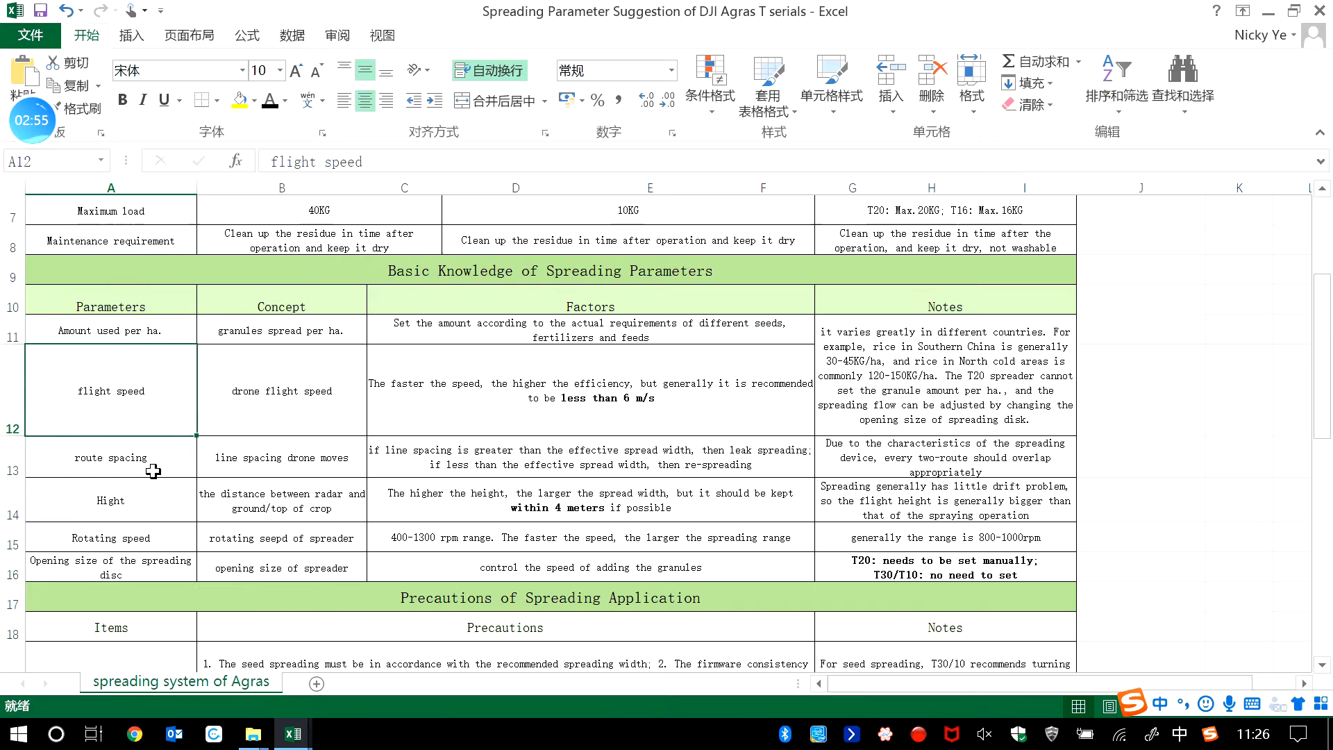
{"action": "left_click", "coordinate": [110, 500]}
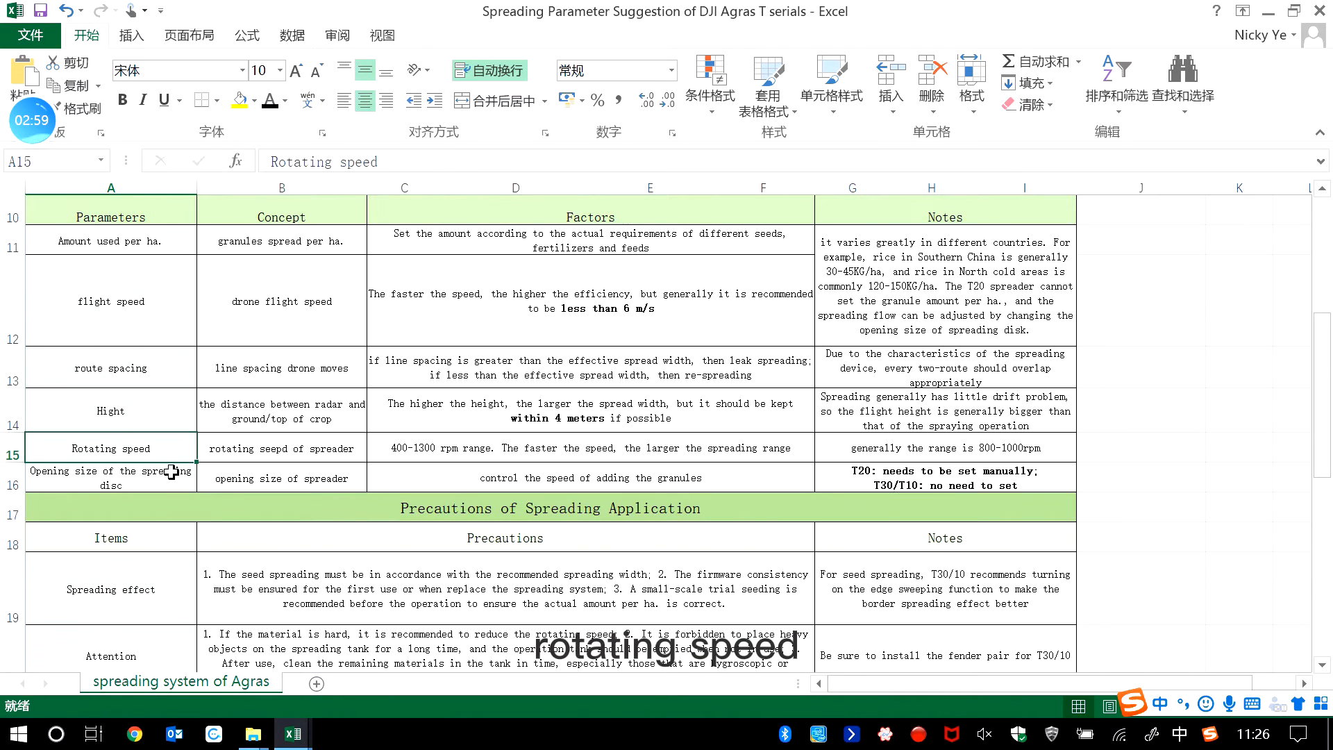
{"action": "left_click", "coordinate": [111, 478]}
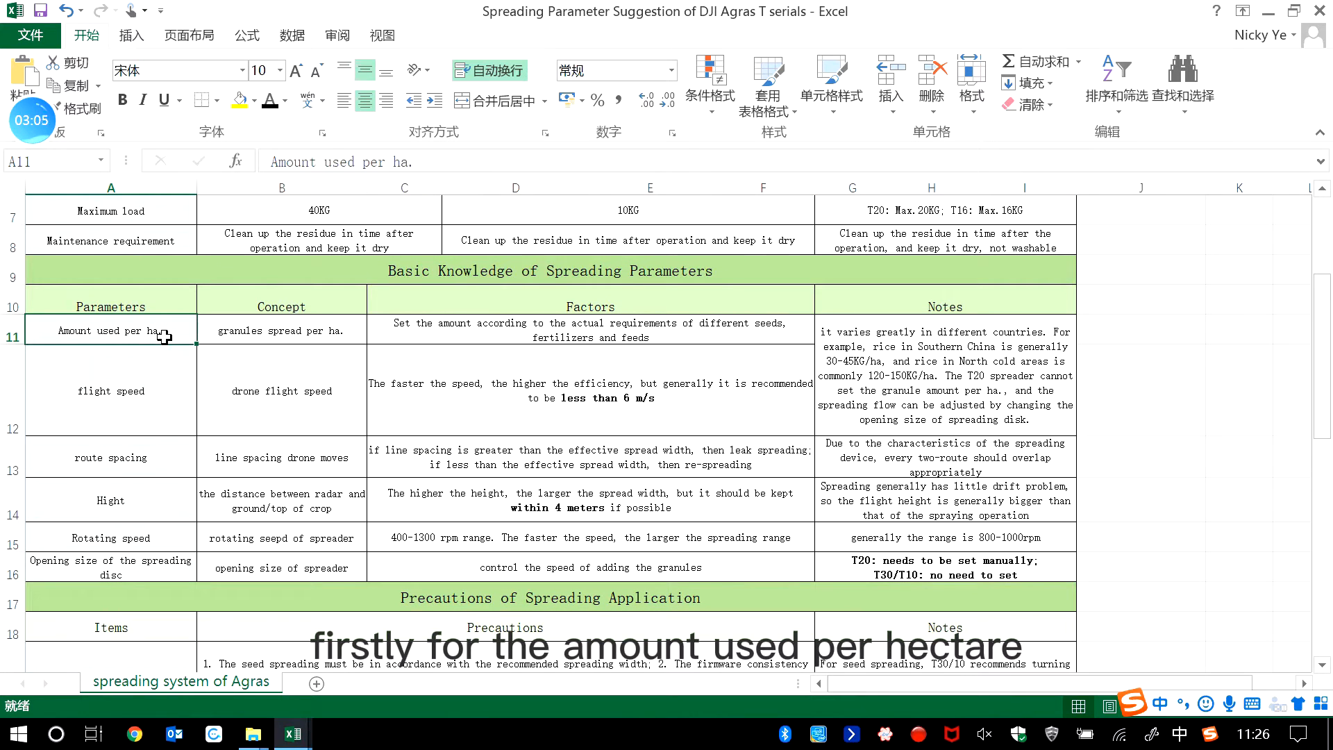
{"action": "mouse_move", "coordinate": [277, 348]}
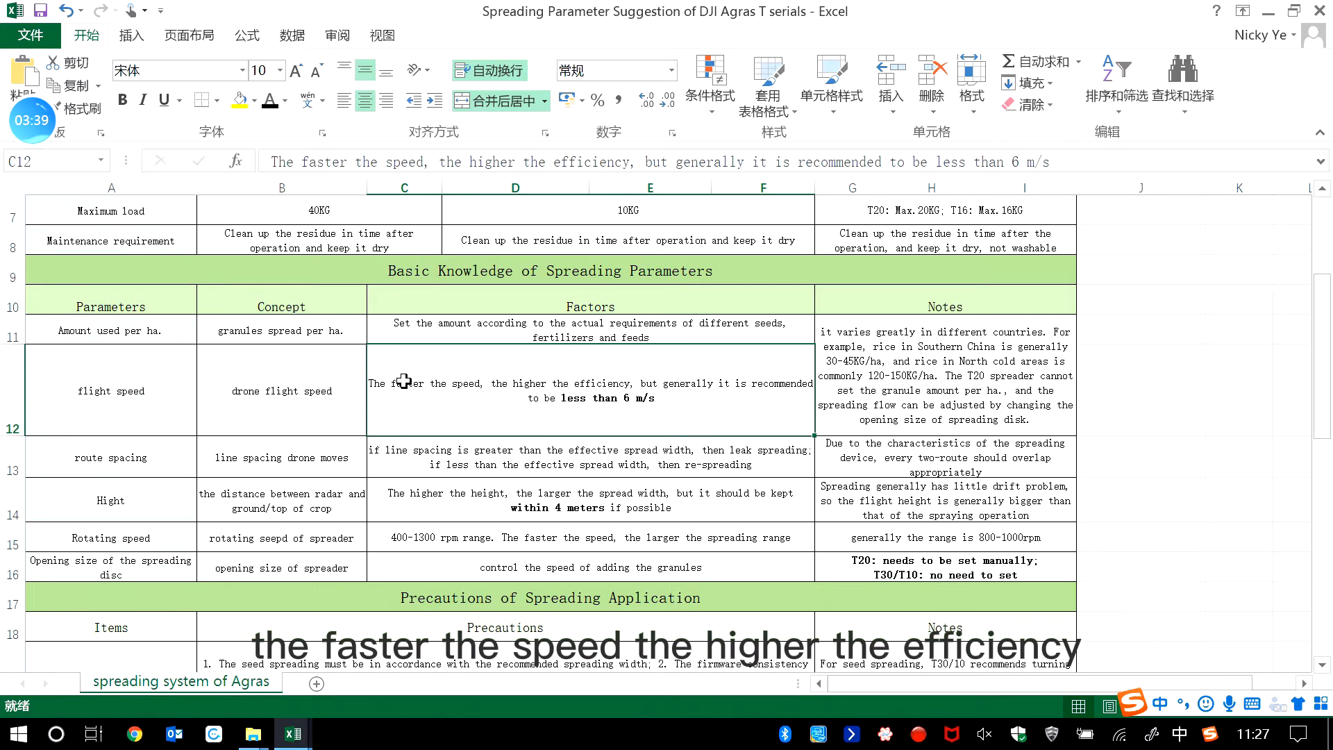
{"action": "mouse_move", "coordinate": [582, 376]}
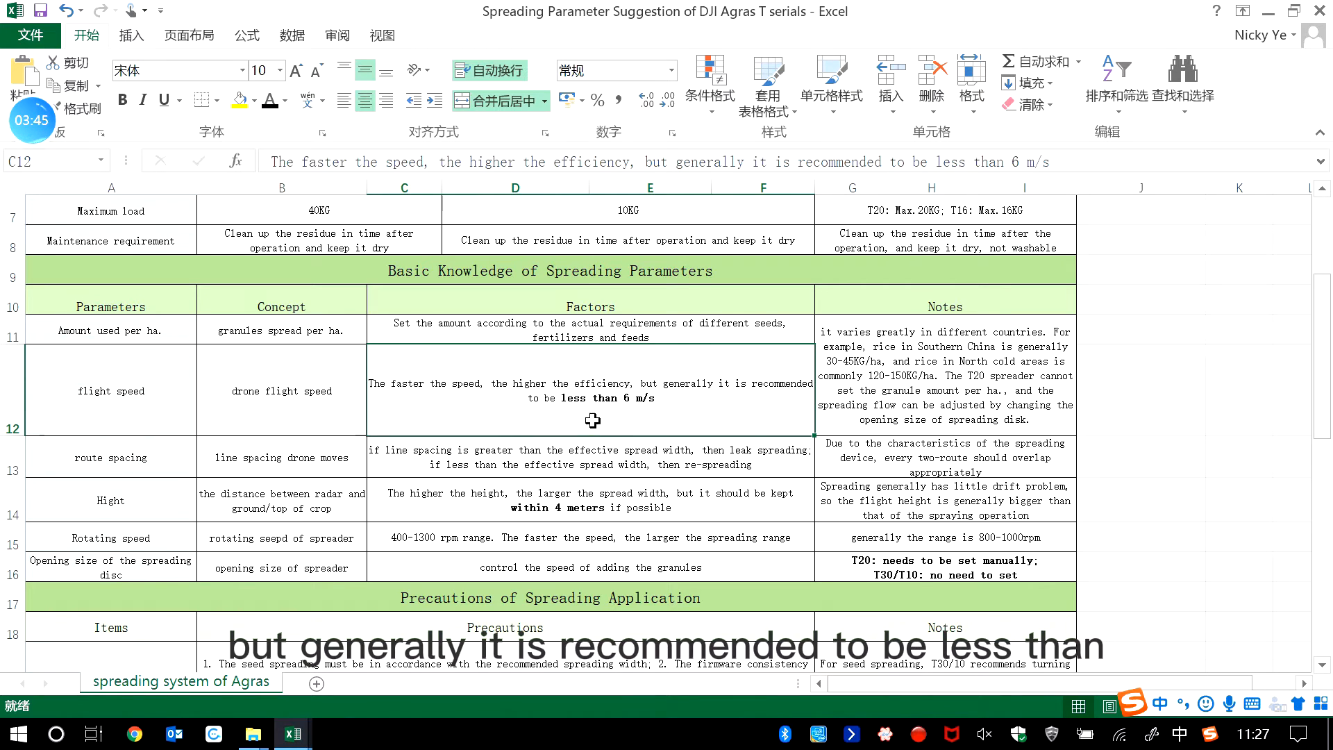
{"action": "mouse_move", "coordinate": [681, 409]}
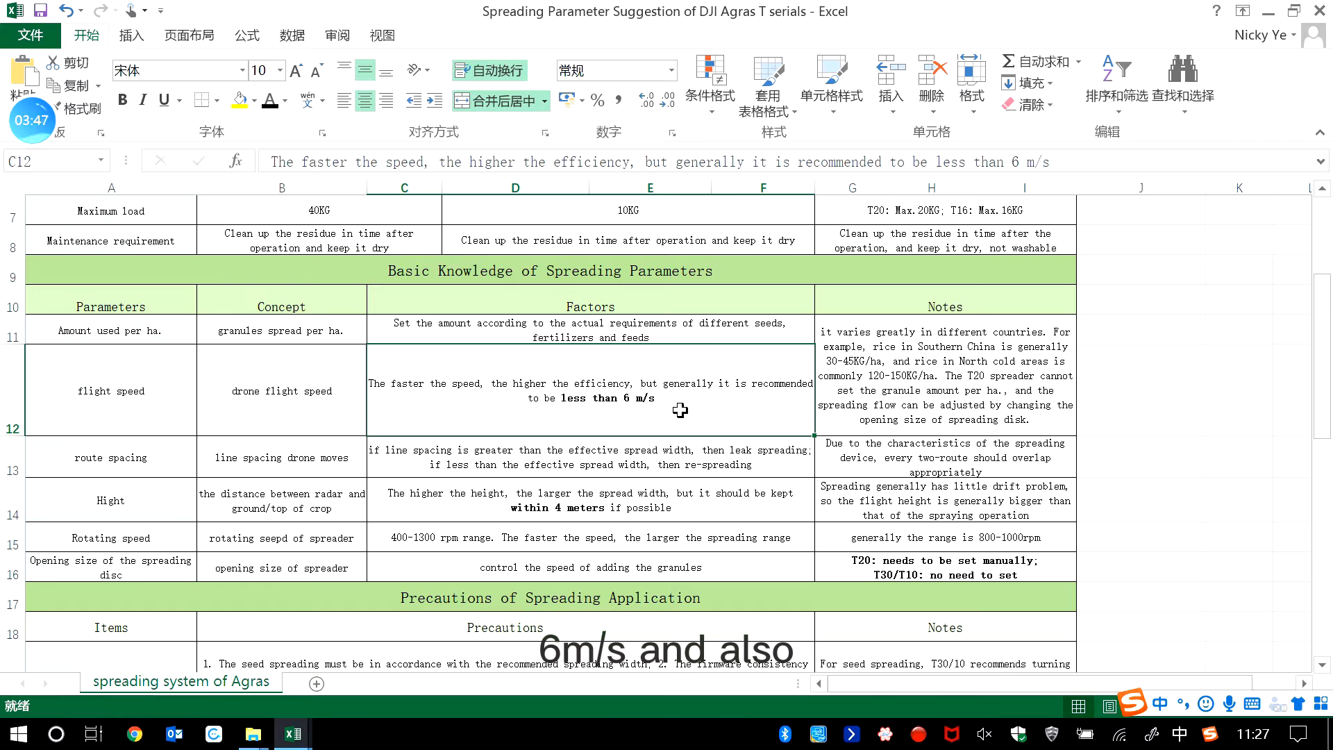
{"action": "mouse_move", "coordinate": [984, 364]}
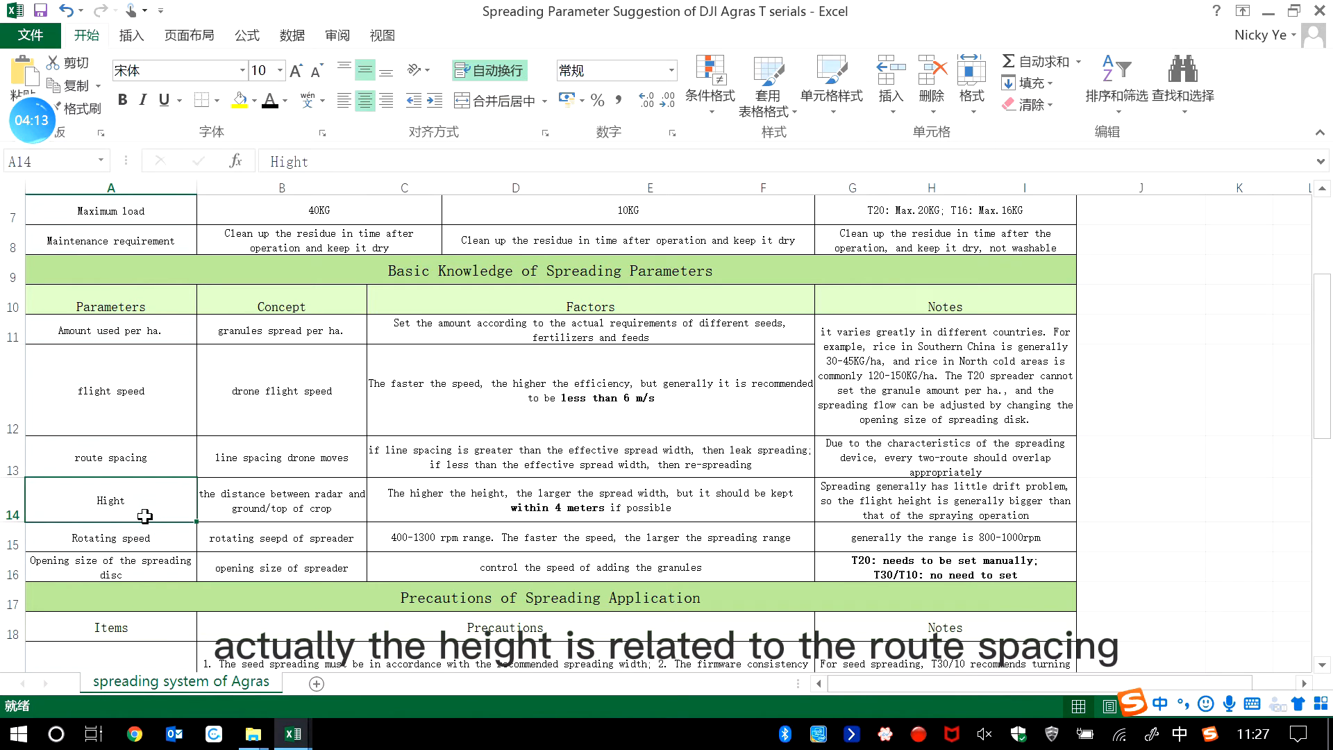
{"action": "left_click", "coordinate": [110, 457]}
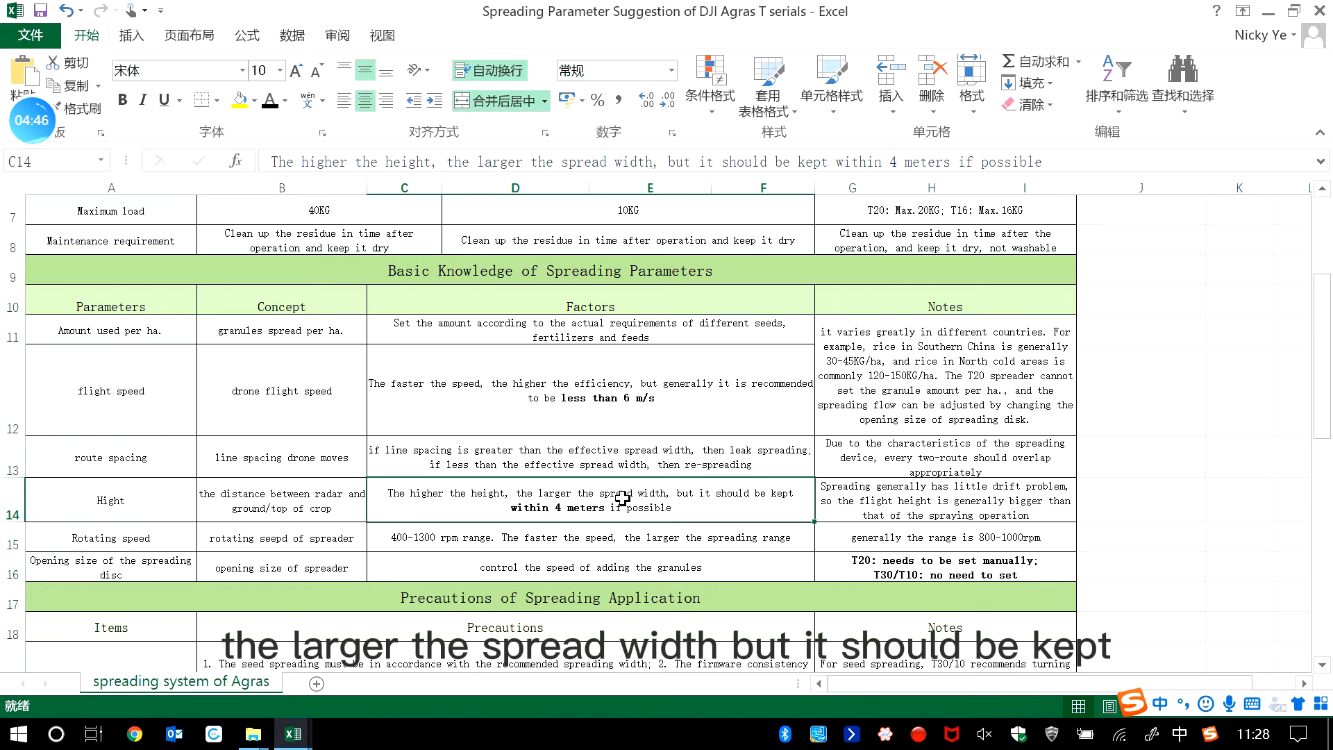
{"action": "mouse_move", "coordinate": [583, 531]}
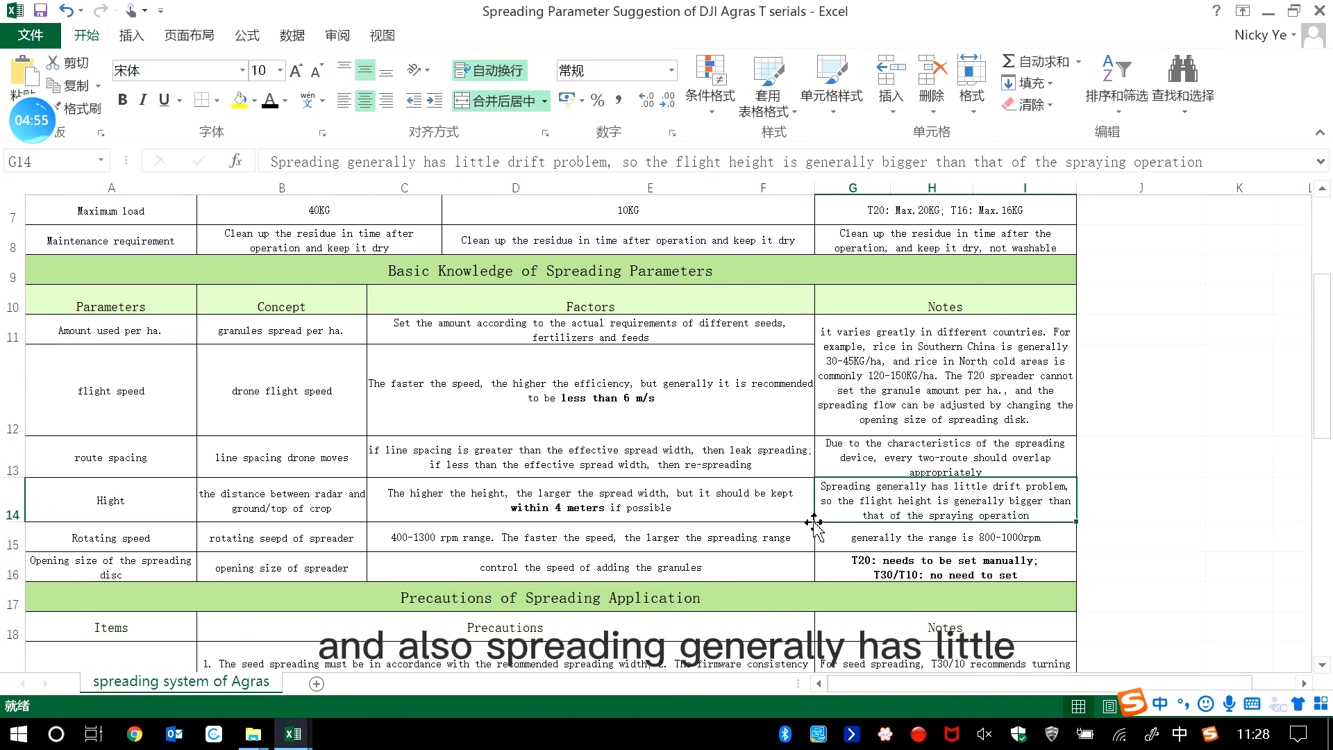
{"action": "mouse_move", "coordinate": [947, 493]}
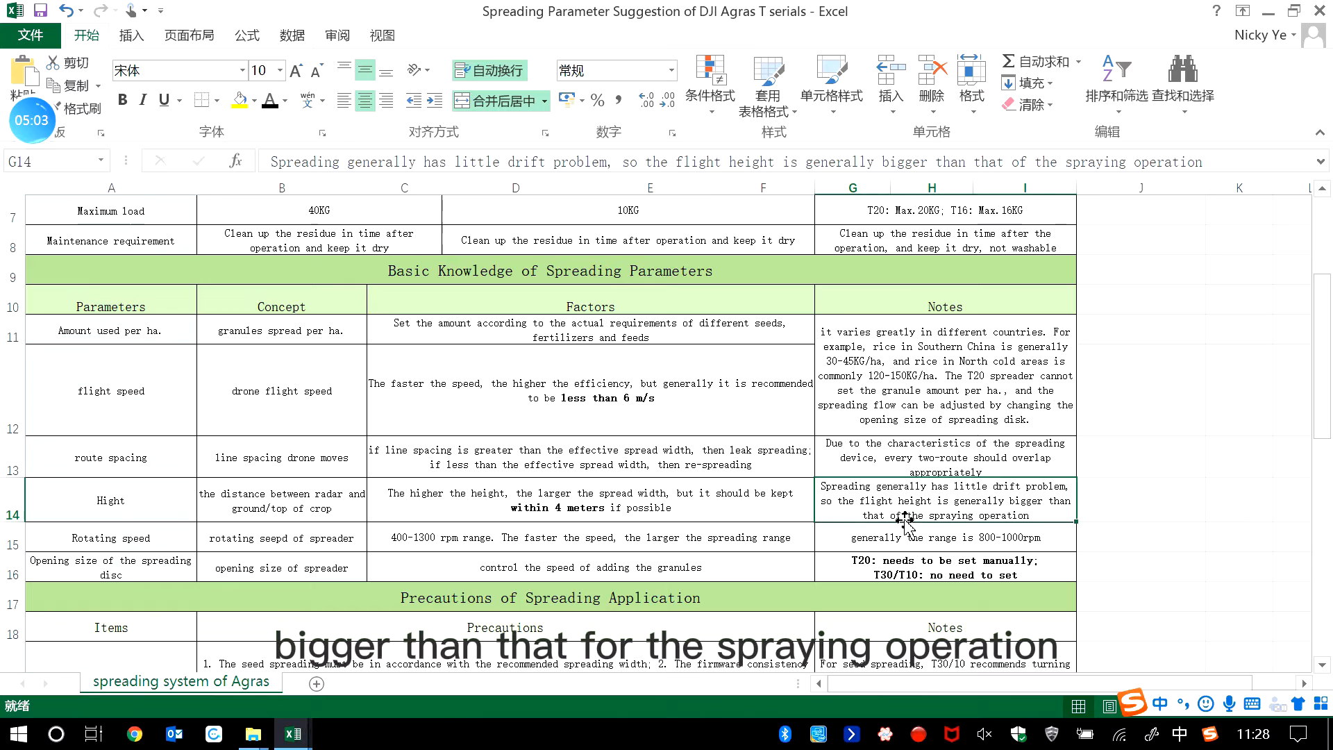
{"action": "mouse_move", "coordinate": [1042, 512]}
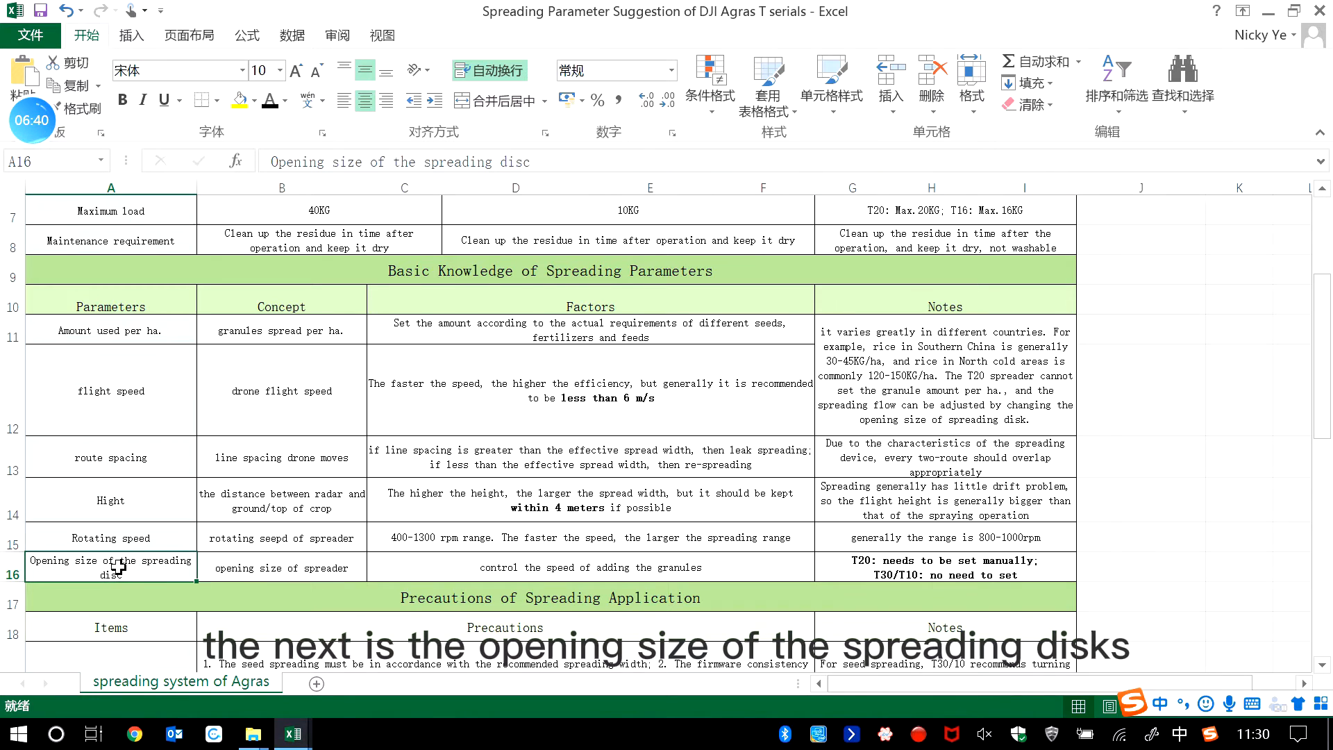
{"action": "mouse_move", "coordinate": [186, 574]}
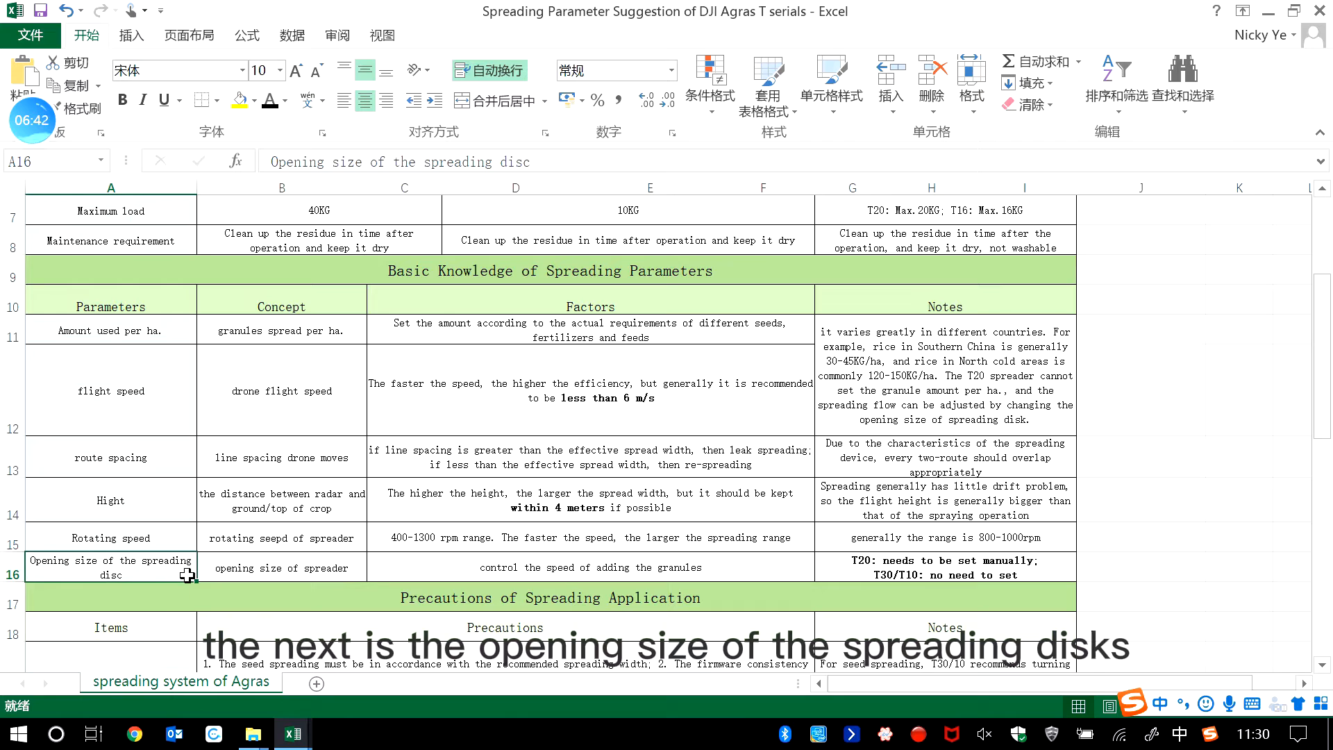
- Highlight the T20 versus T30/T10 disc opening note in G16, then reveal the Precautions table
{"action": "left_click", "coordinate": [944, 567]}
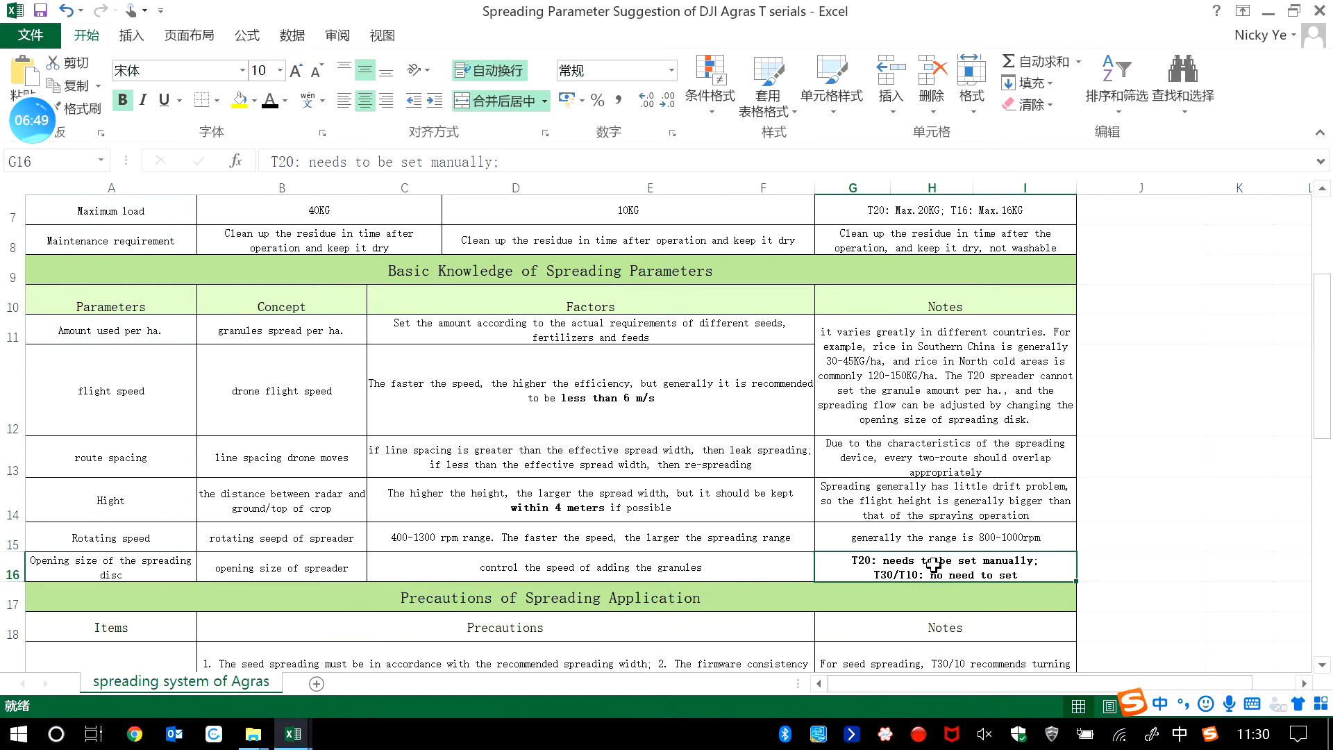
{"action": "mouse_move", "coordinate": [961, 568]}
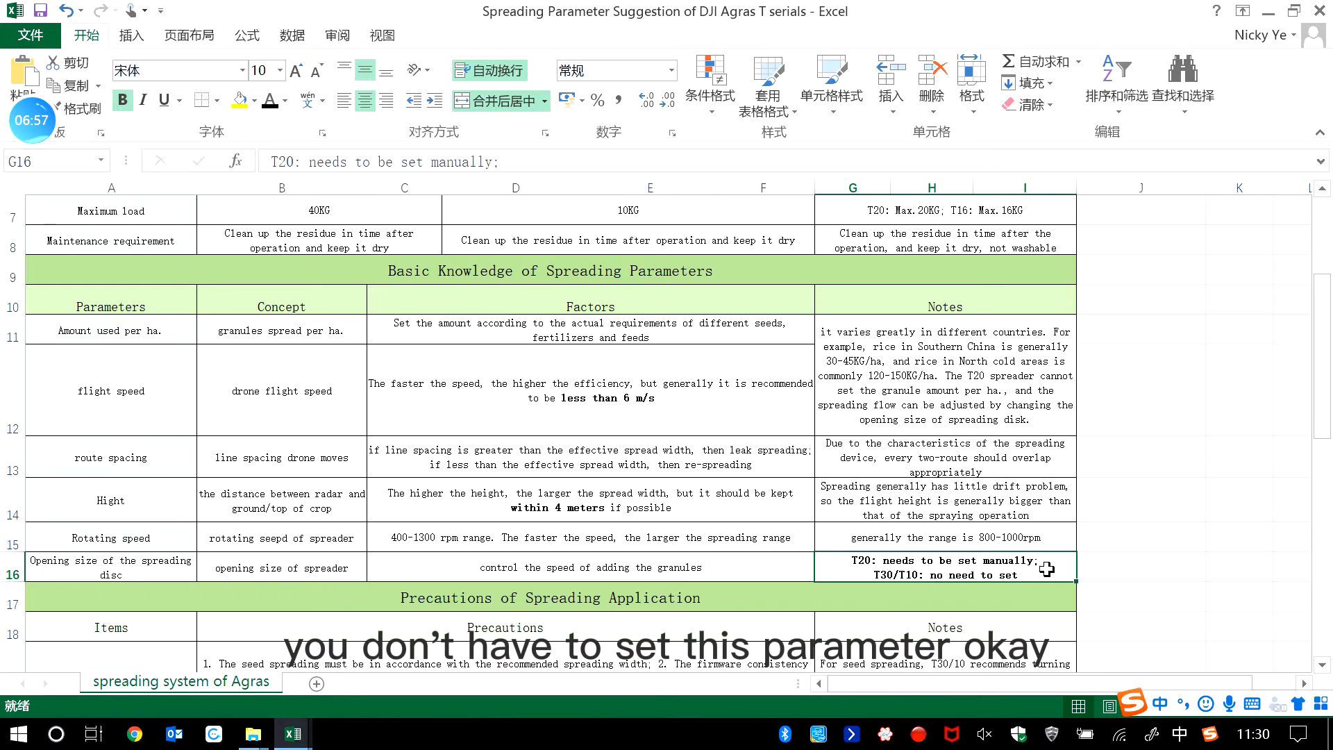
{"action": "mouse_move", "coordinate": [1047, 569]}
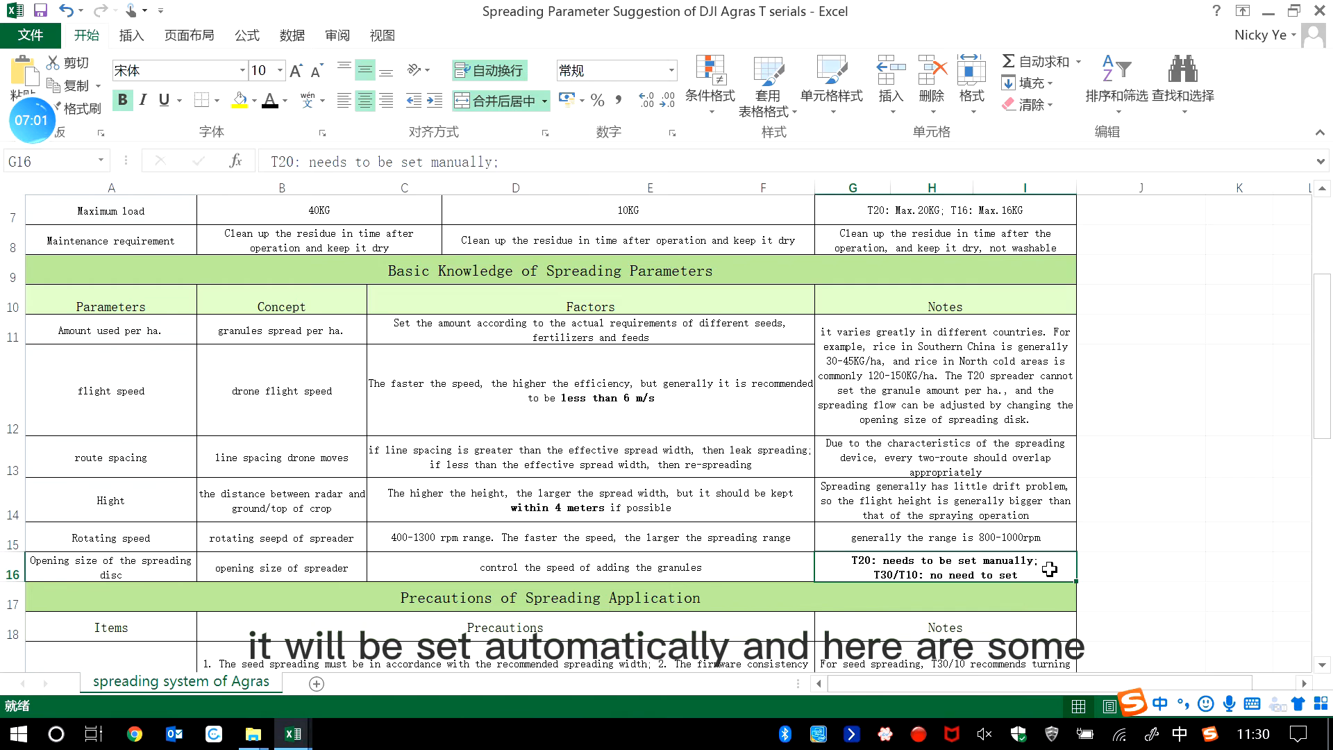
{"action": "scroll", "scroll_direction": "down", "scroll_amount": 3}
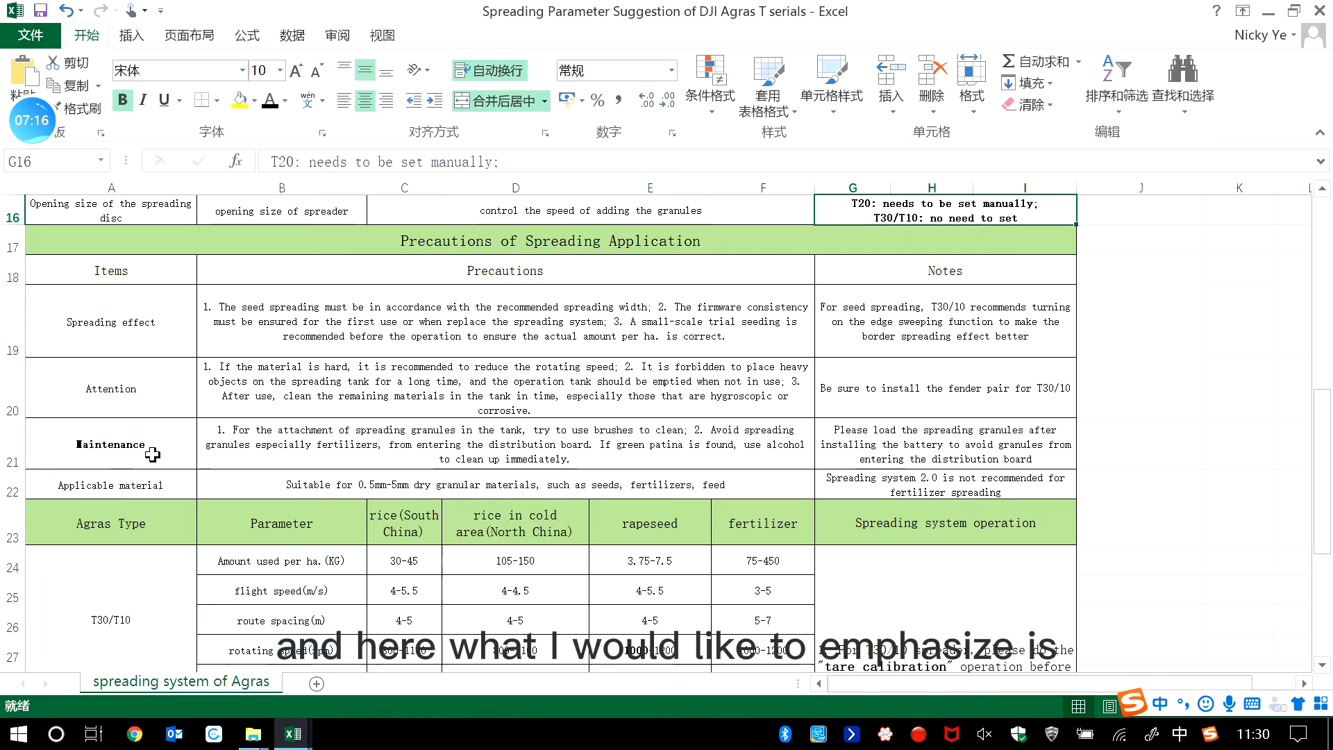
- Highlight the Maintenance precautions row in A21, then reveal the per-crop Agras Type table
{"action": "left_click", "coordinate": [110, 444]}
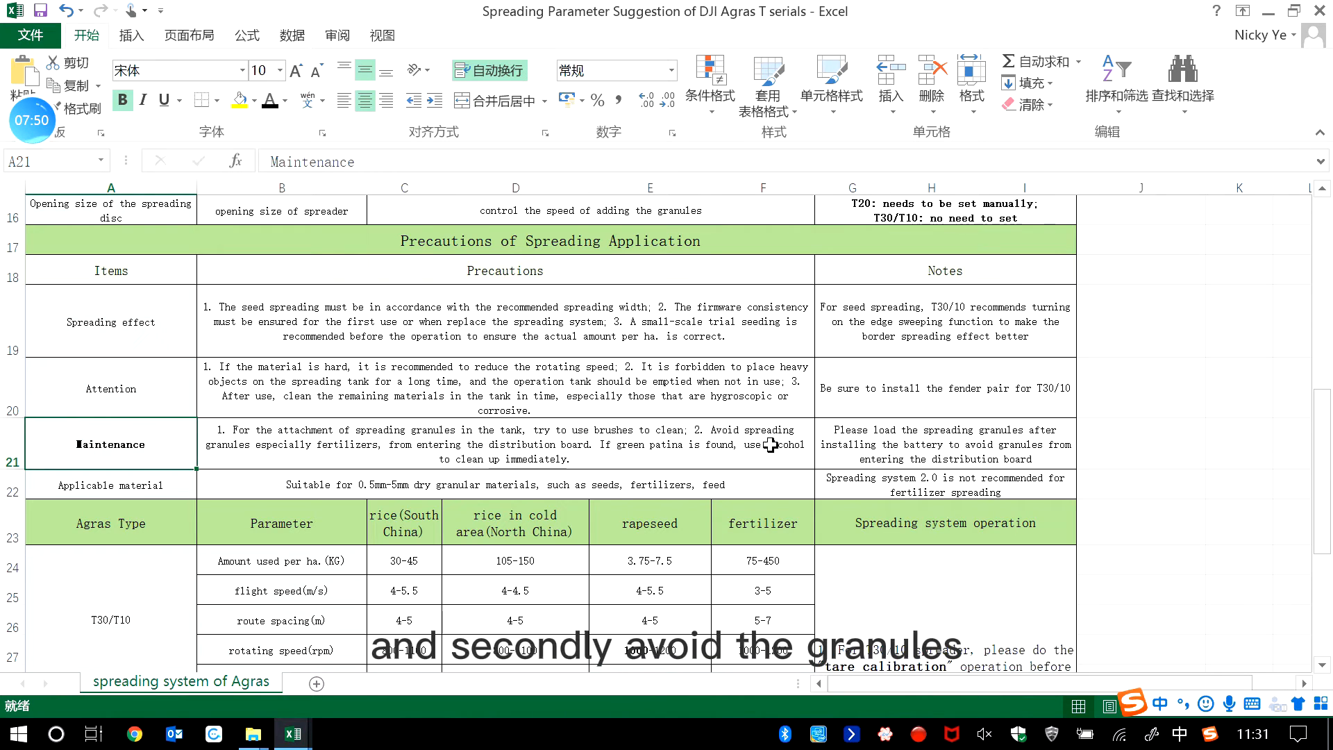
{"action": "mouse_move", "coordinate": [725, 462]}
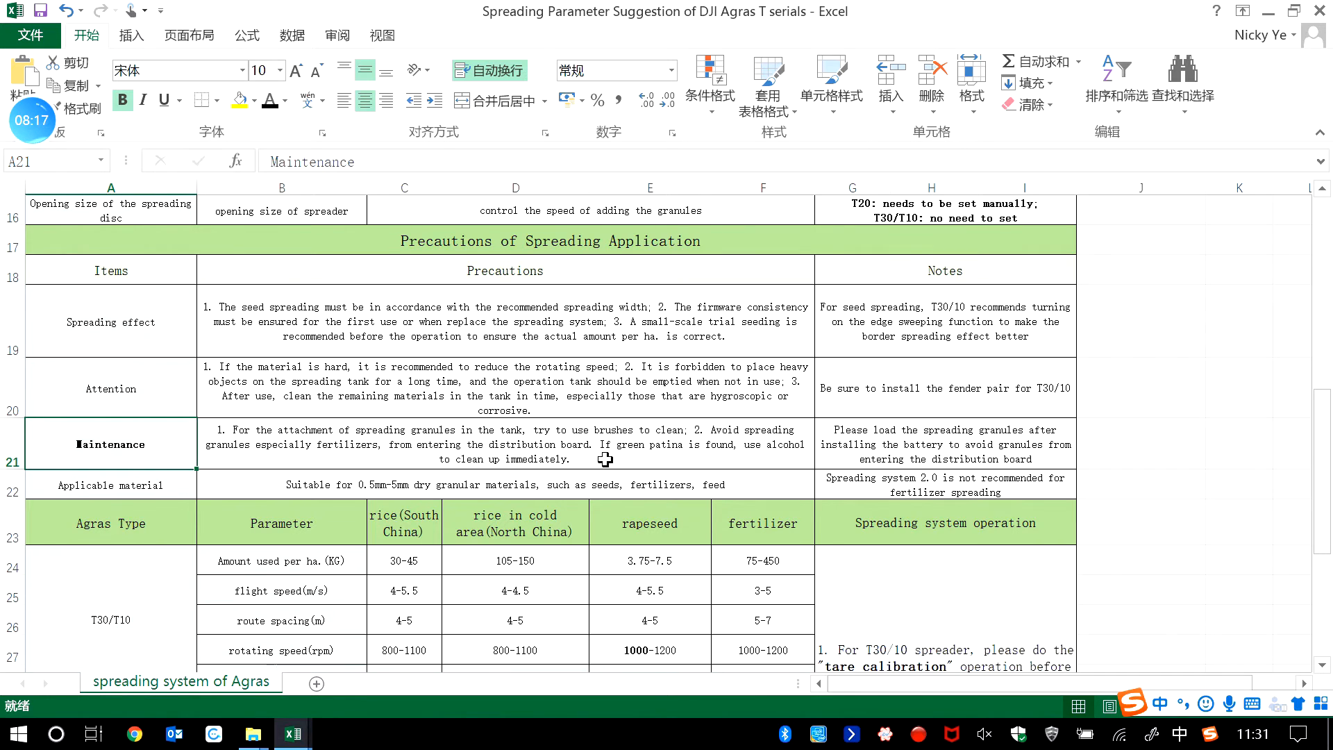
{"action": "scroll", "scroll_direction": "down", "scroll_amount": 3}
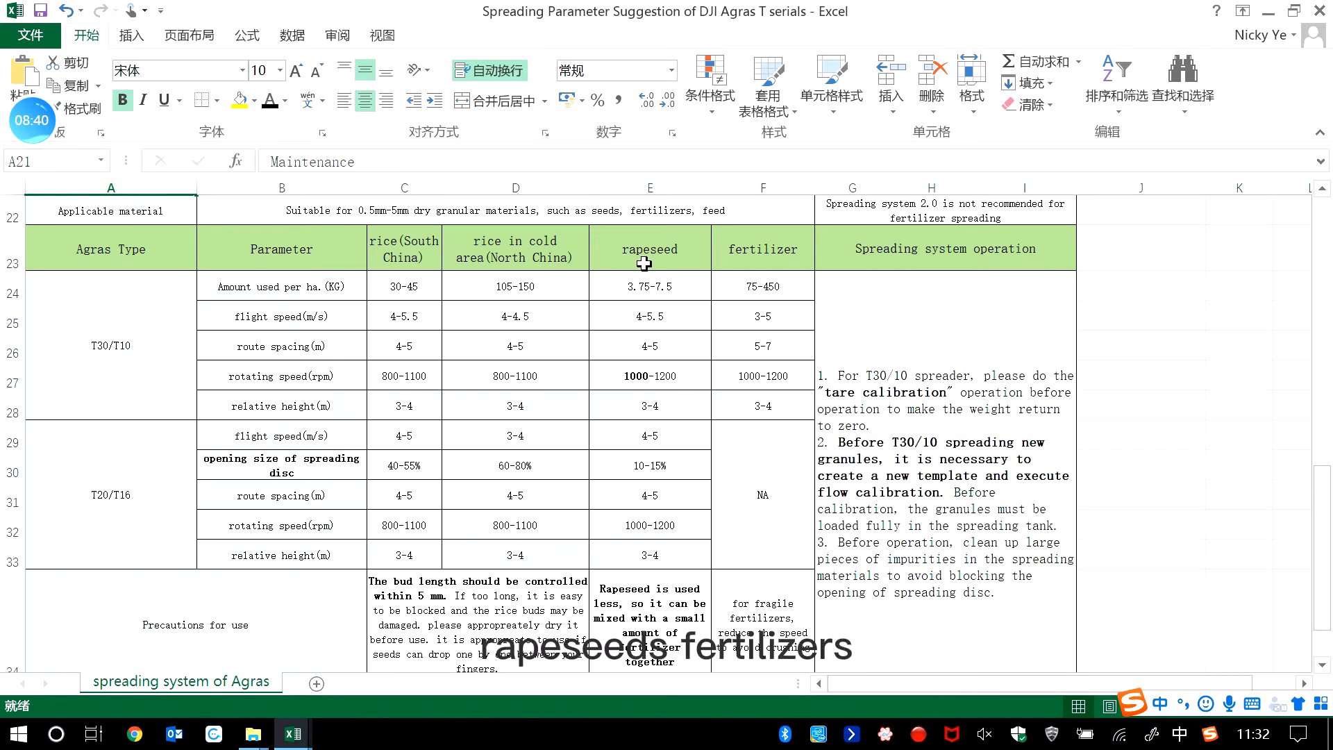
{"action": "mouse_move", "coordinate": [629, 279]}
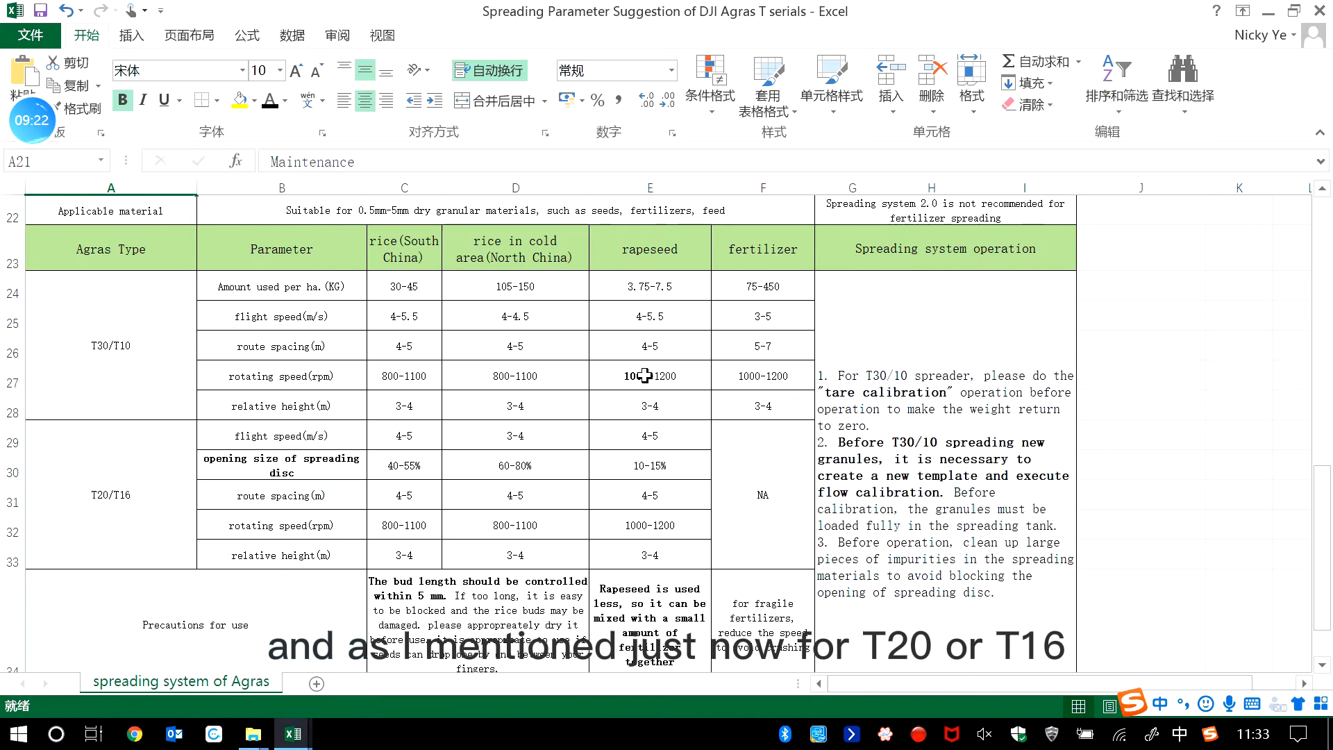
- Highlight the T20/T16 disc opening size in B30, then reveal the precautions-for-use and flow-rate rows
{"action": "left_click", "coordinate": [282, 464]}
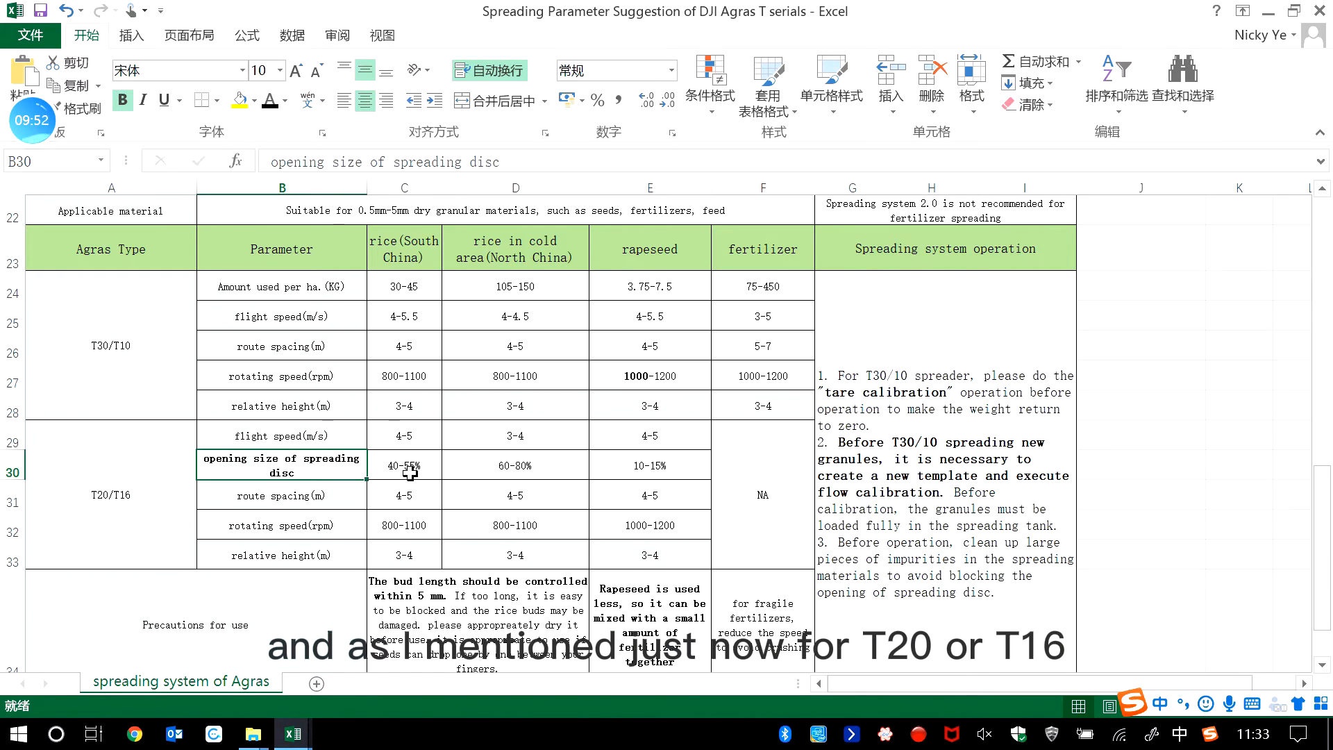
{"action": "mouse_move", "coordinate": [174, 494]}
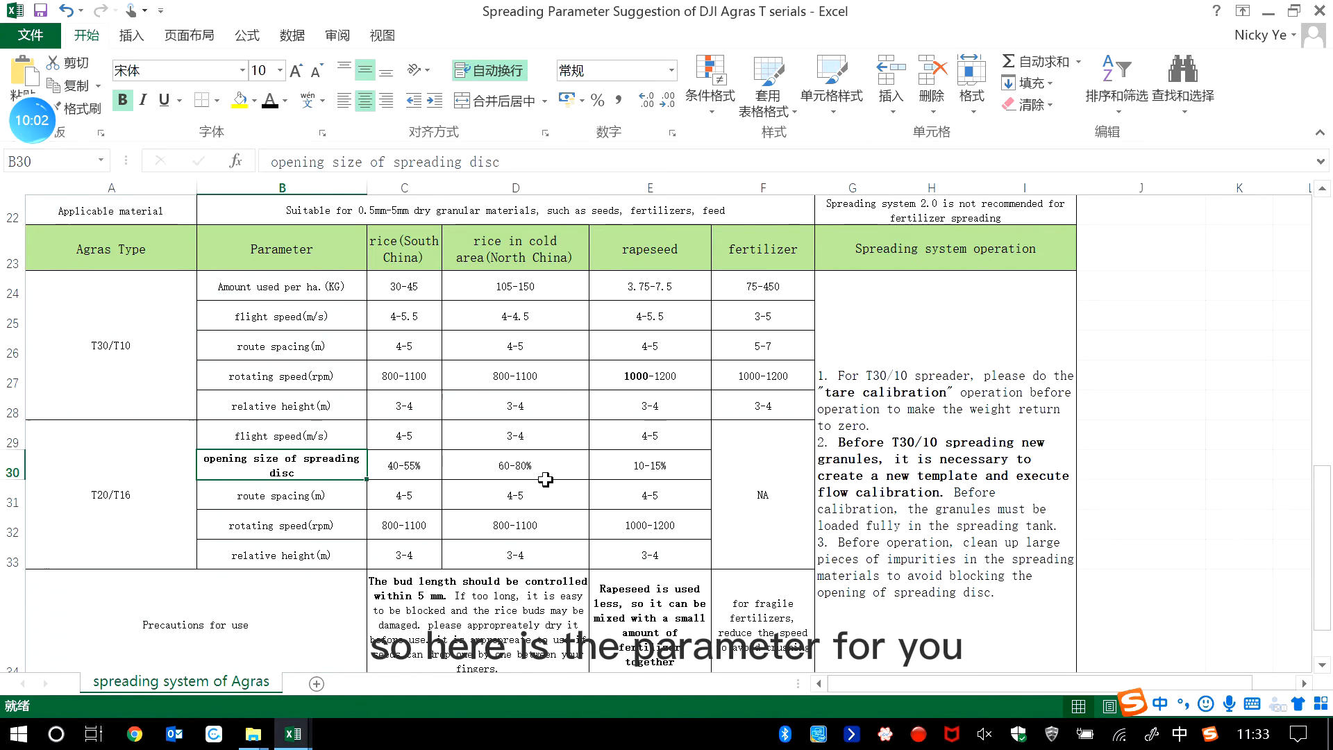
{"action": "mouse_move", "coordinate": [609, 462]}
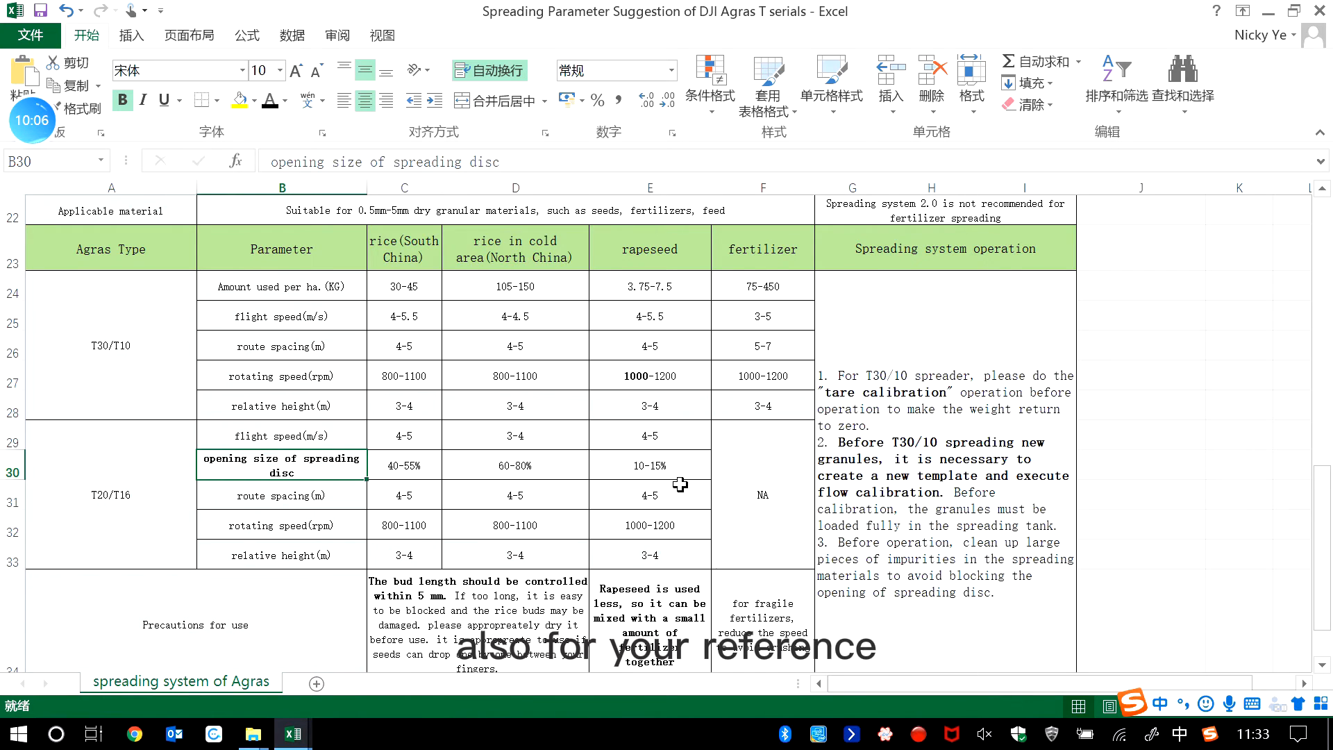
{"action": "scroll", "scroll_direction": "down", "scroll_amount": 3}
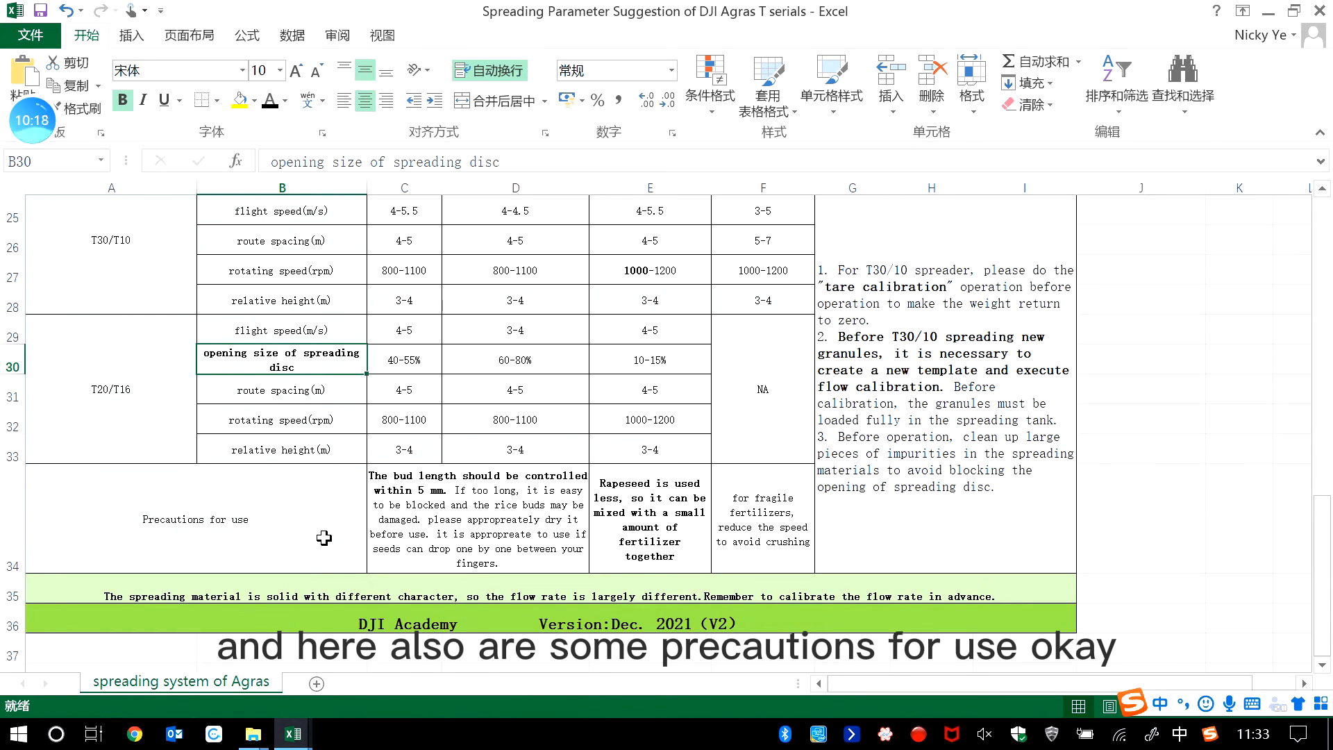
{"action": "mouse_move", "coordinate": [385, 527]}
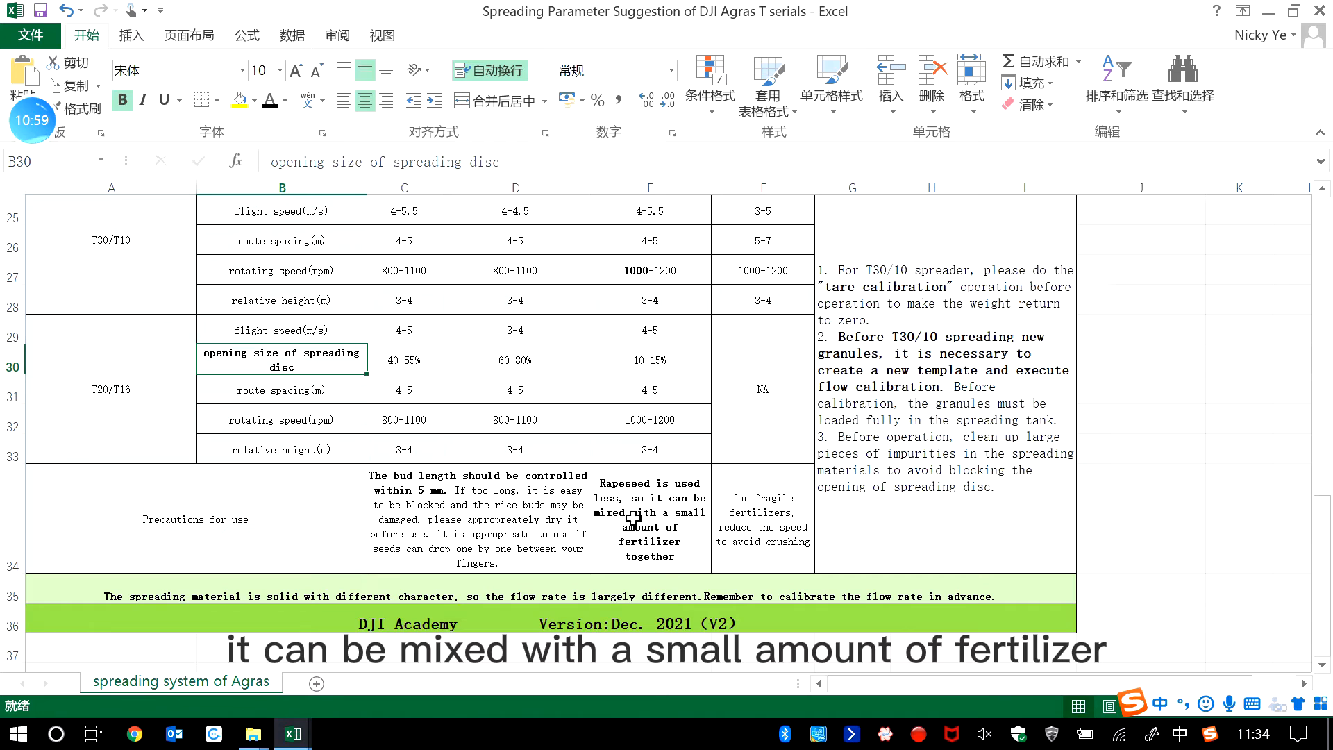
{"action": "mouse_move", "coordinate": [676, 545]}
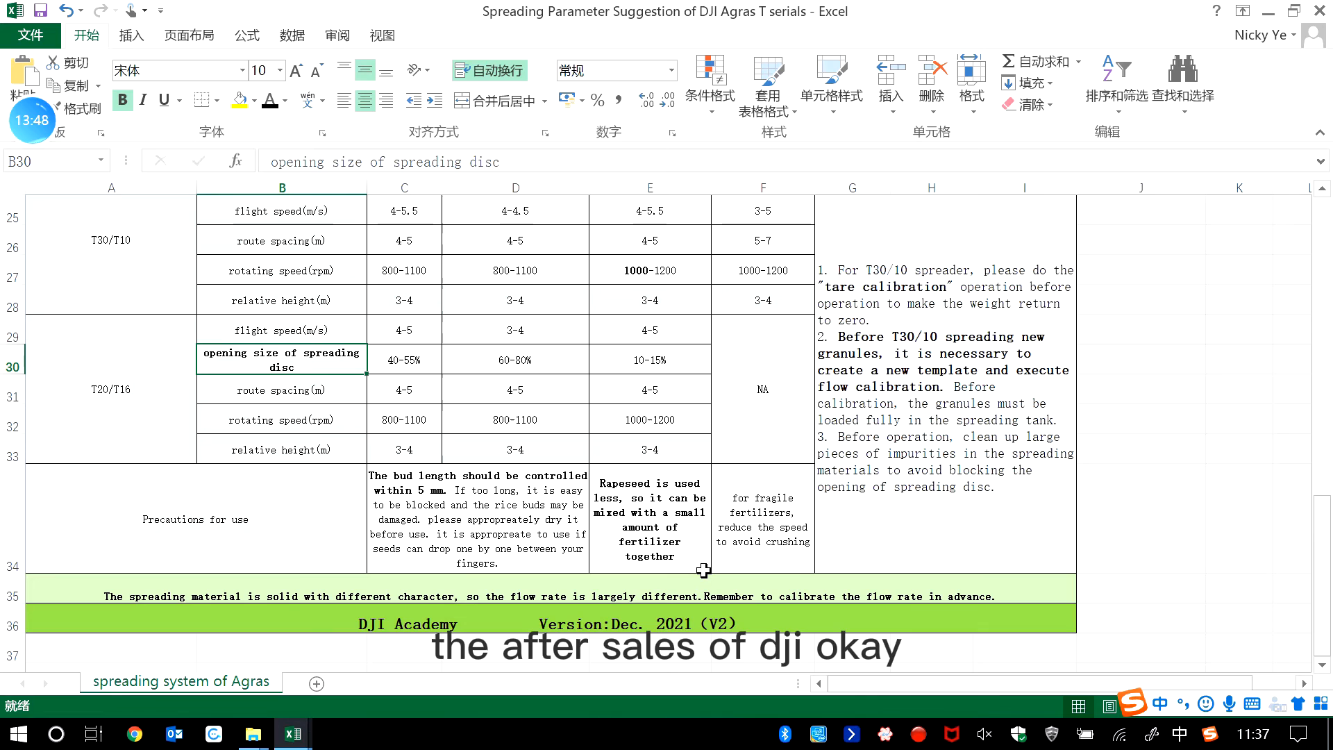
{"action": "mouse_move", "coordinate": [1026, 211]}
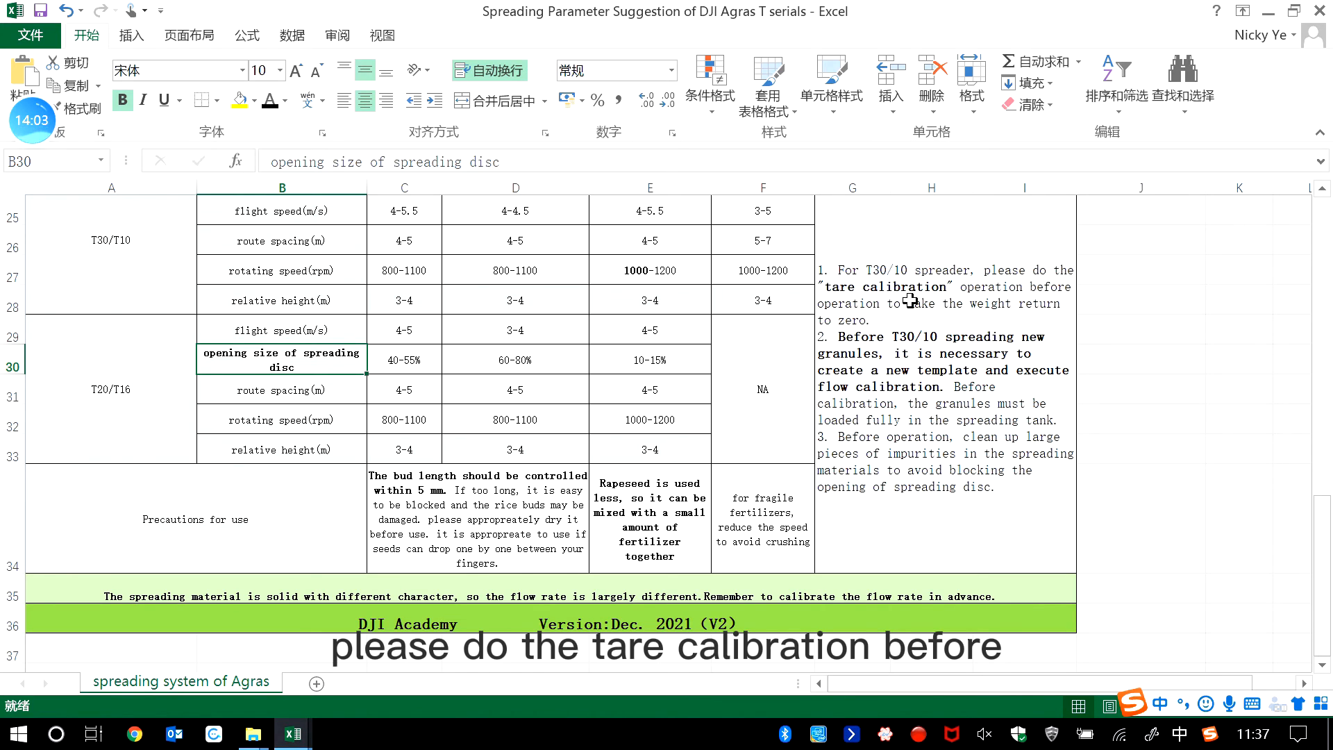
{"action": "mouse_move", "coordinate": [993, 304]}
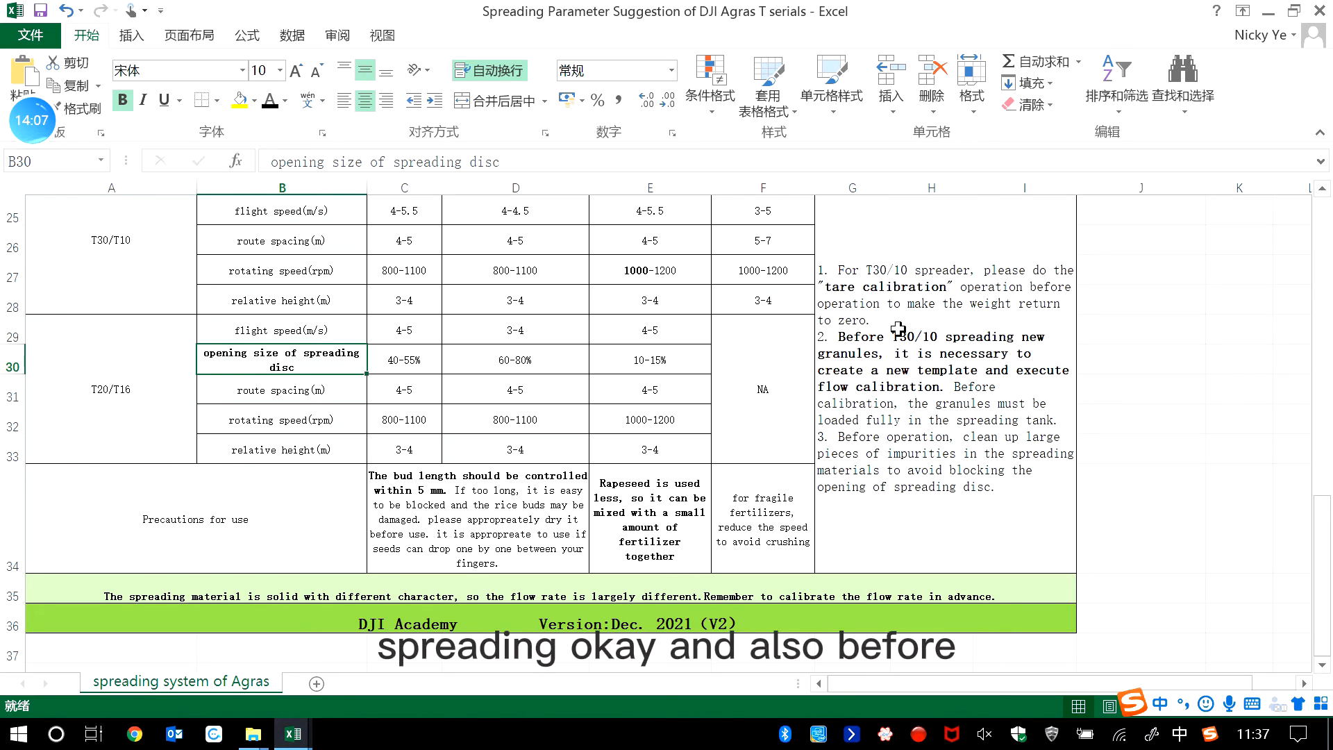
{"action": "mouse_move", "coordinate": [902, 353]}
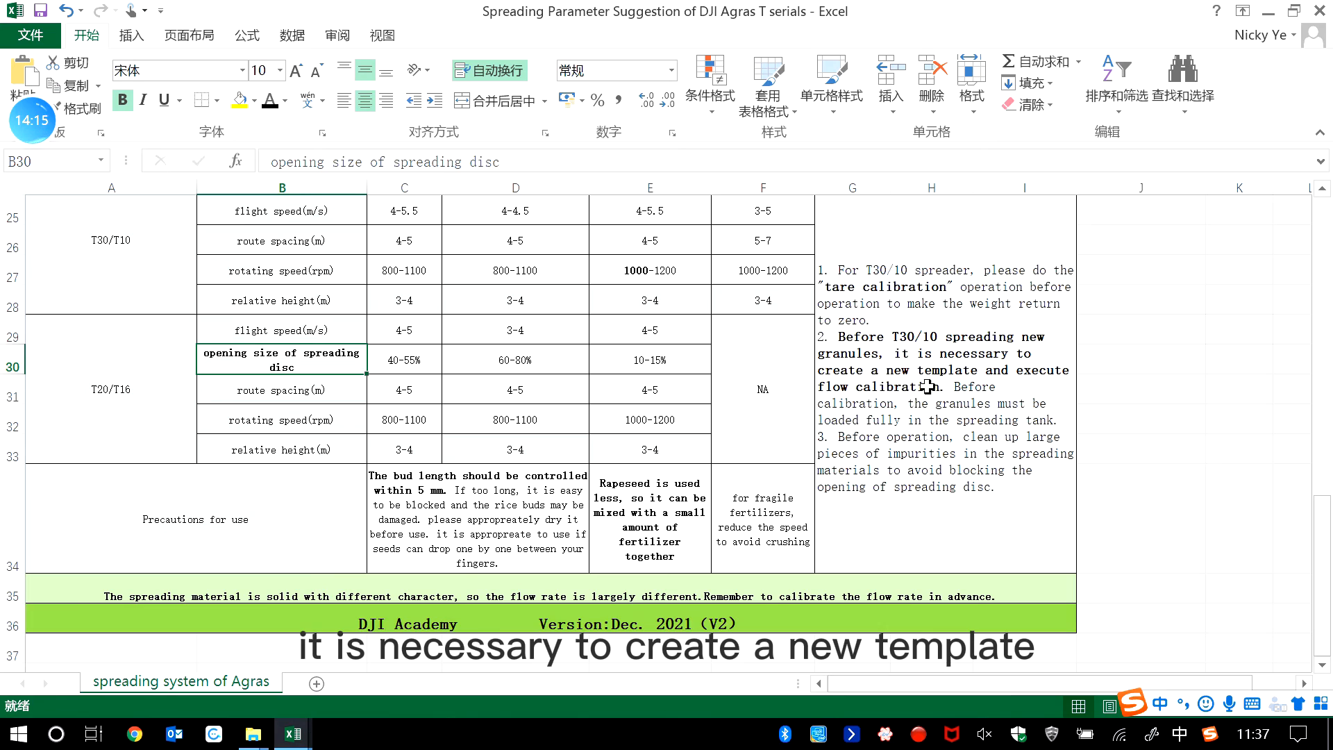
{"action": "mouse_move", "coordinate": [986, 387]}
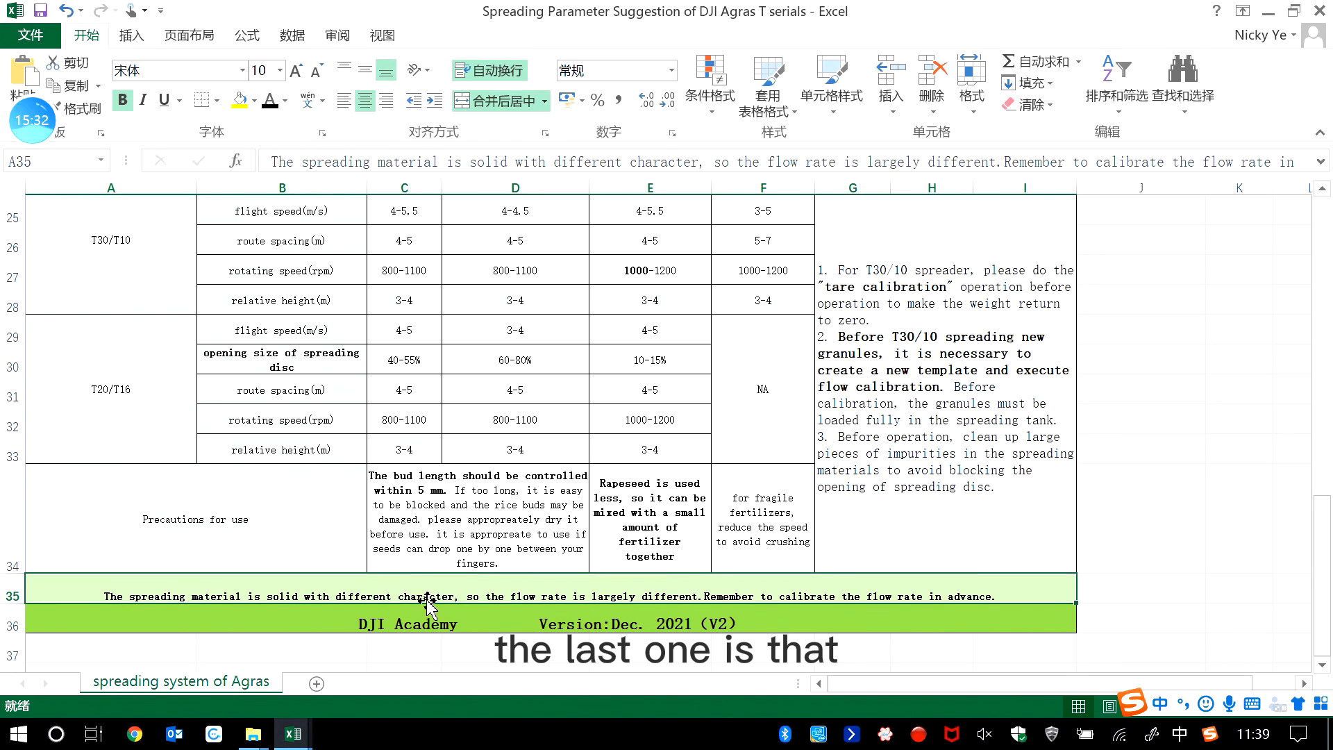
{"action": "scroll", "scroll_direction": "down", "scroll_amount": 3}
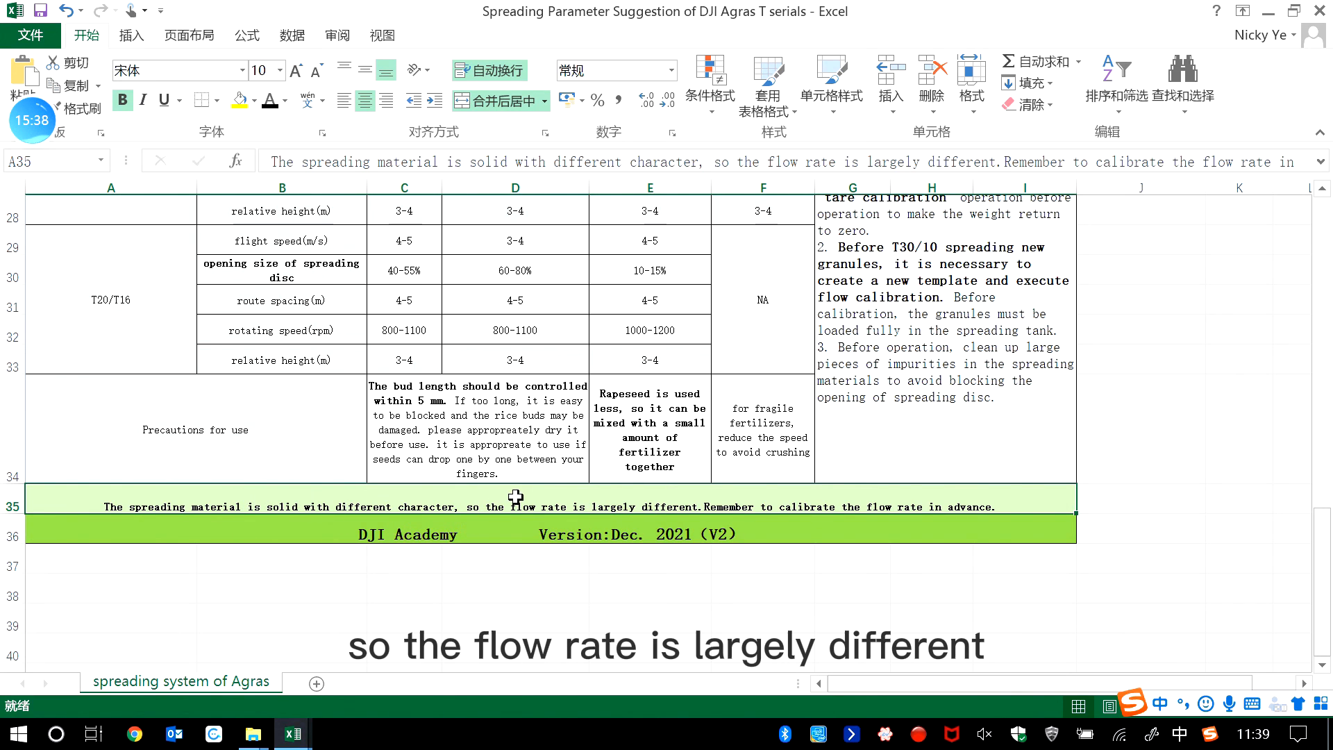
{"action": "mouse_move", "coordinate": [709, 503]}
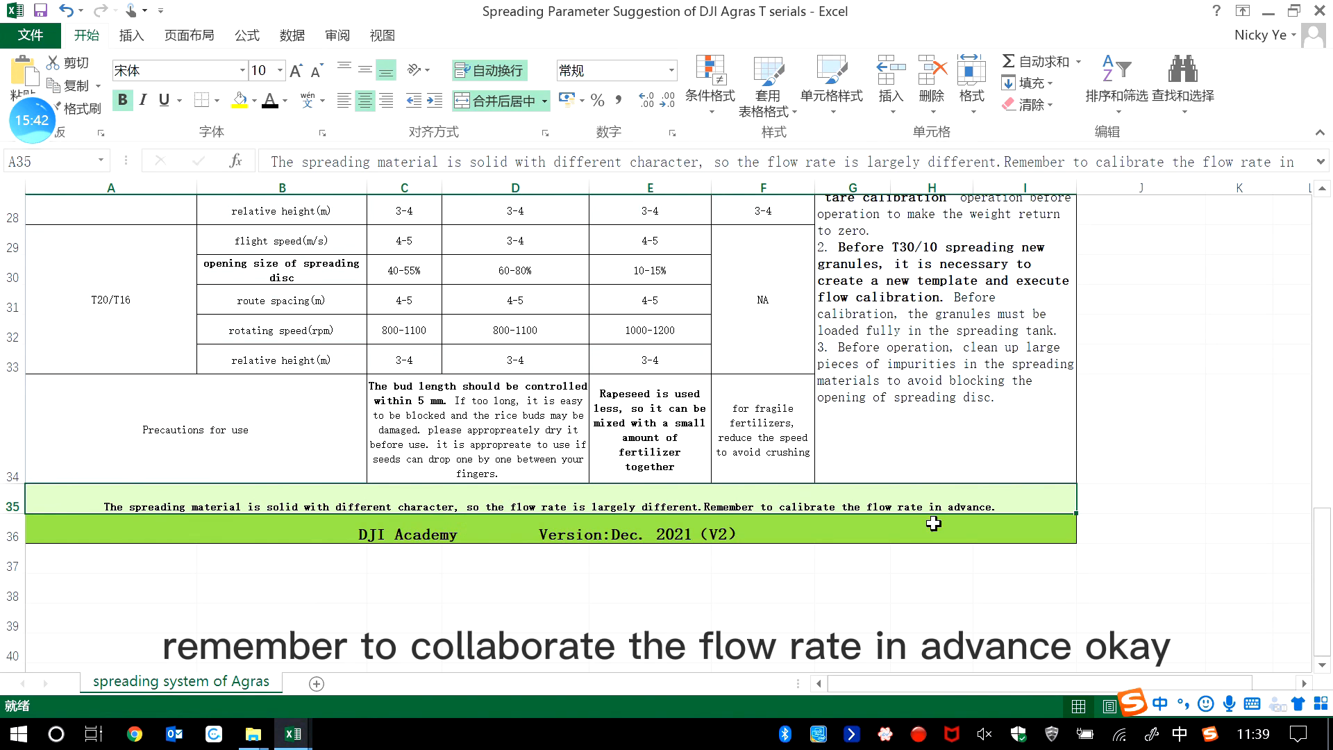
{"action": "mouse_move", "coordinate": [709, 489]}
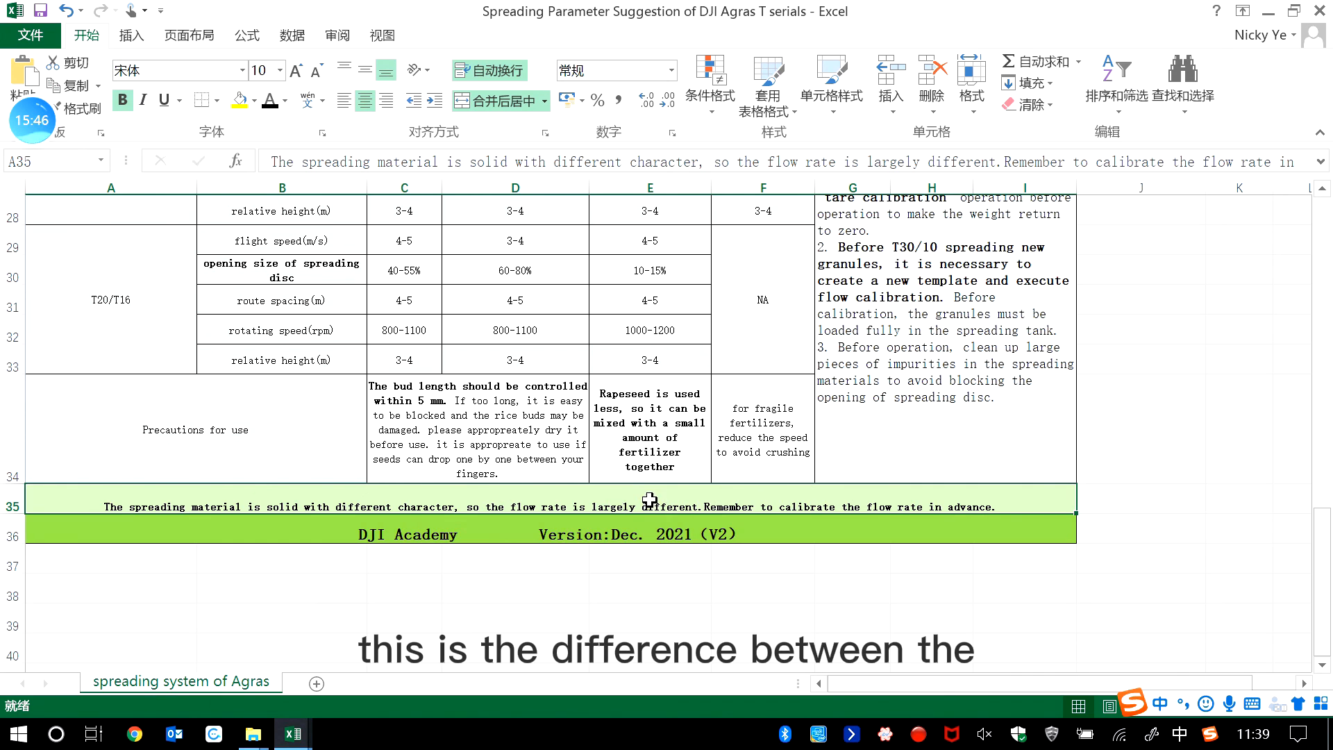
{"action": "mouse_move", "coordinate": [663, 496]}
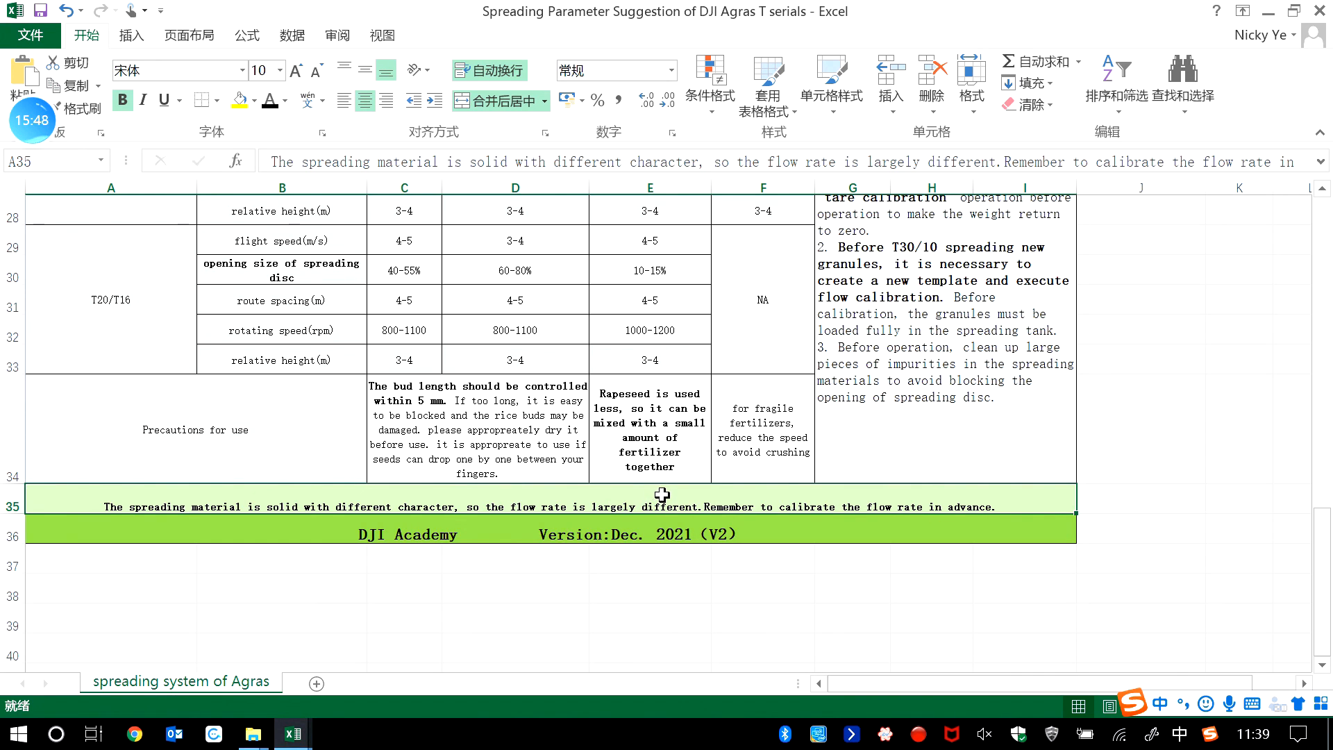